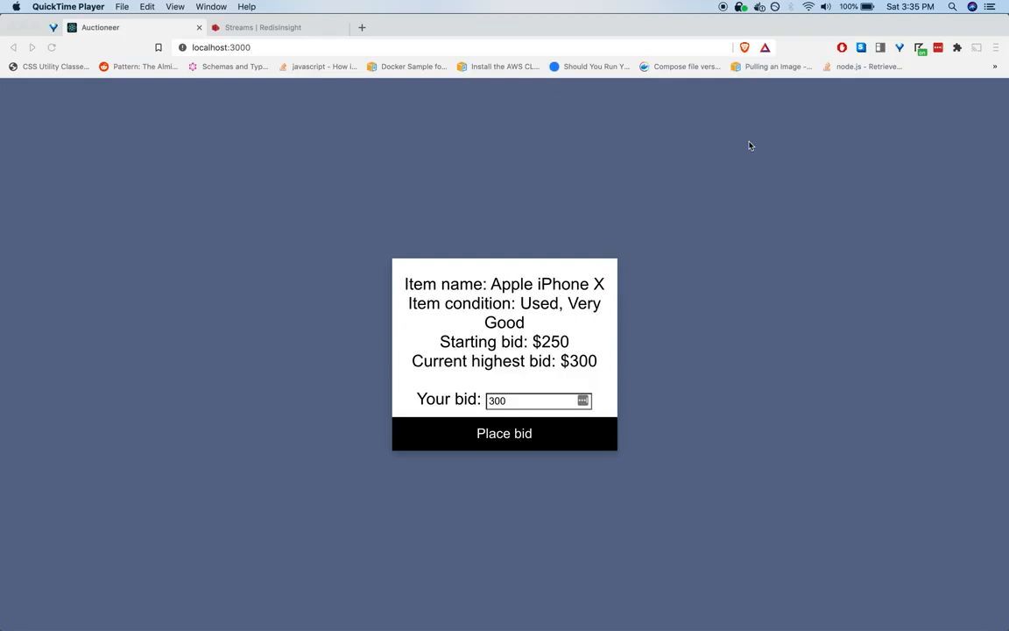
pyautogui.moveTo(746, 157)
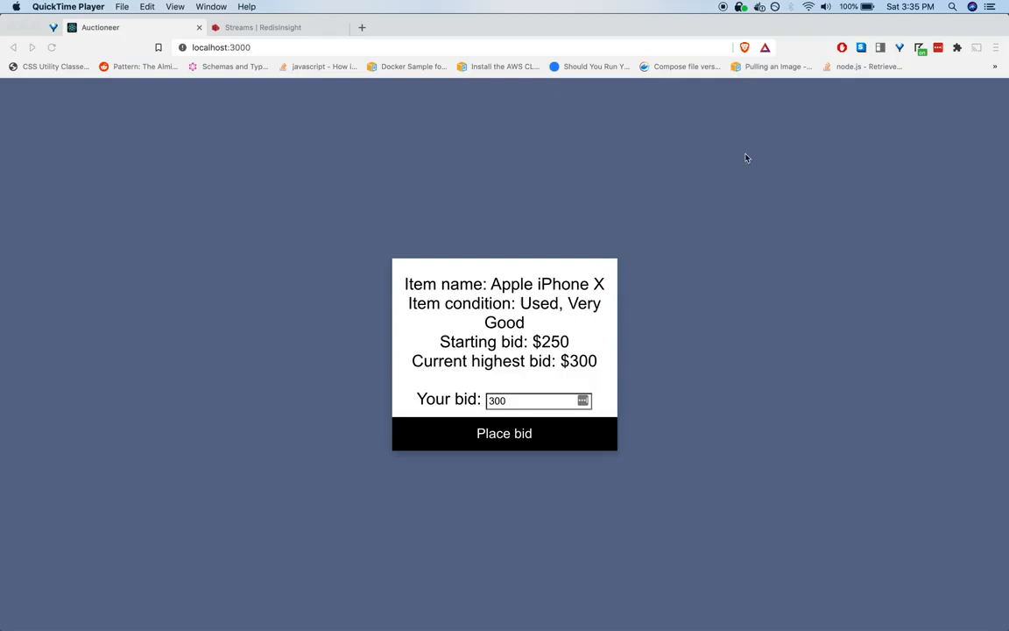
pyautogui.moveTo(722, 316)
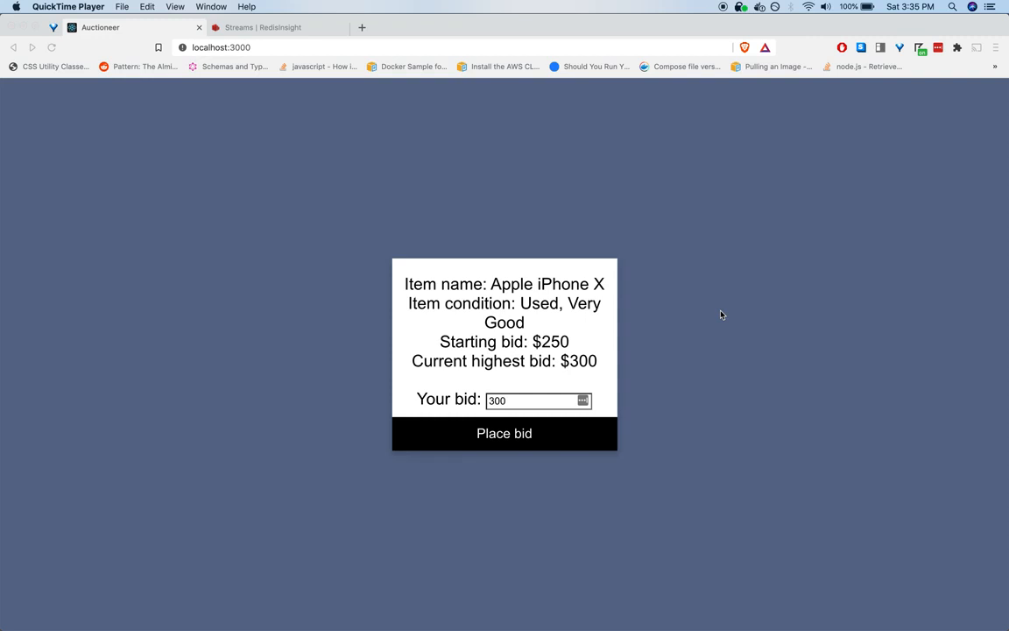
pyautogui.moveTo(530, 356)
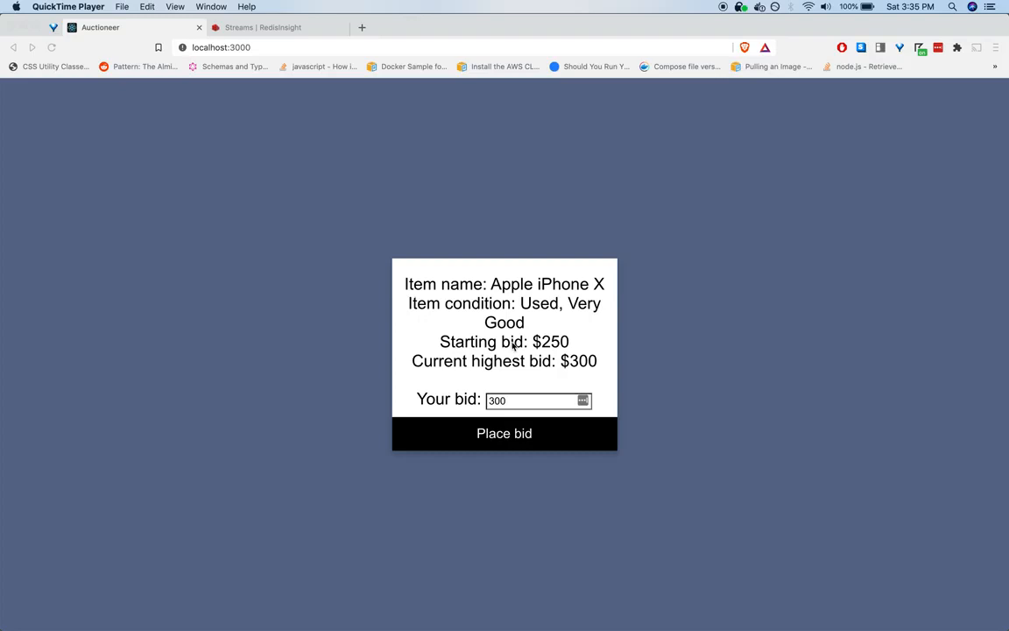
pyautogui.moveTo(525, 400)
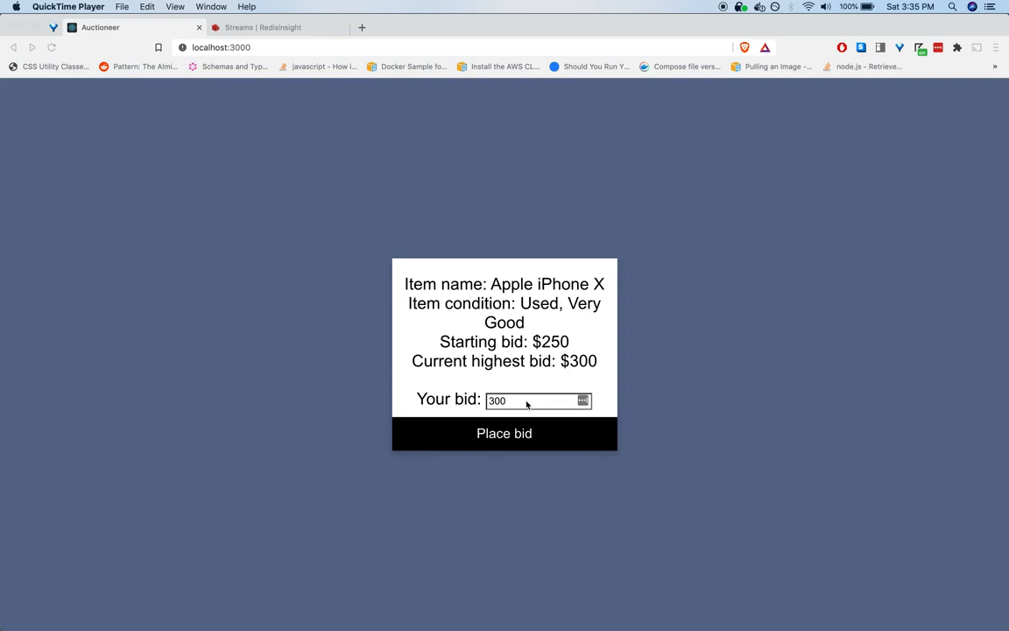
pyautogui.moveTo(557, 363)
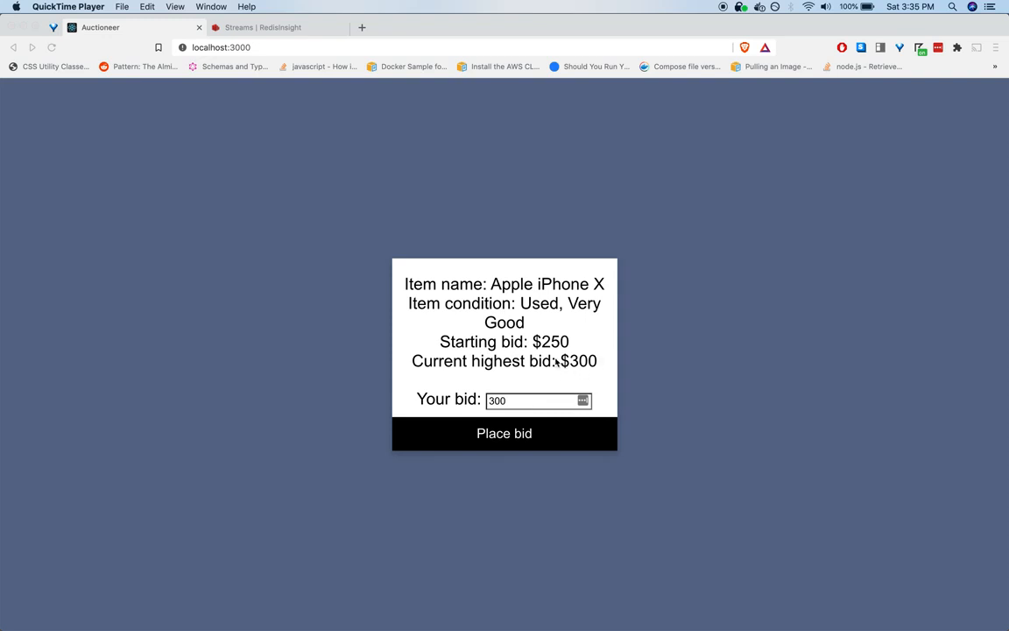
pyautogui.moveTo(526, 406)
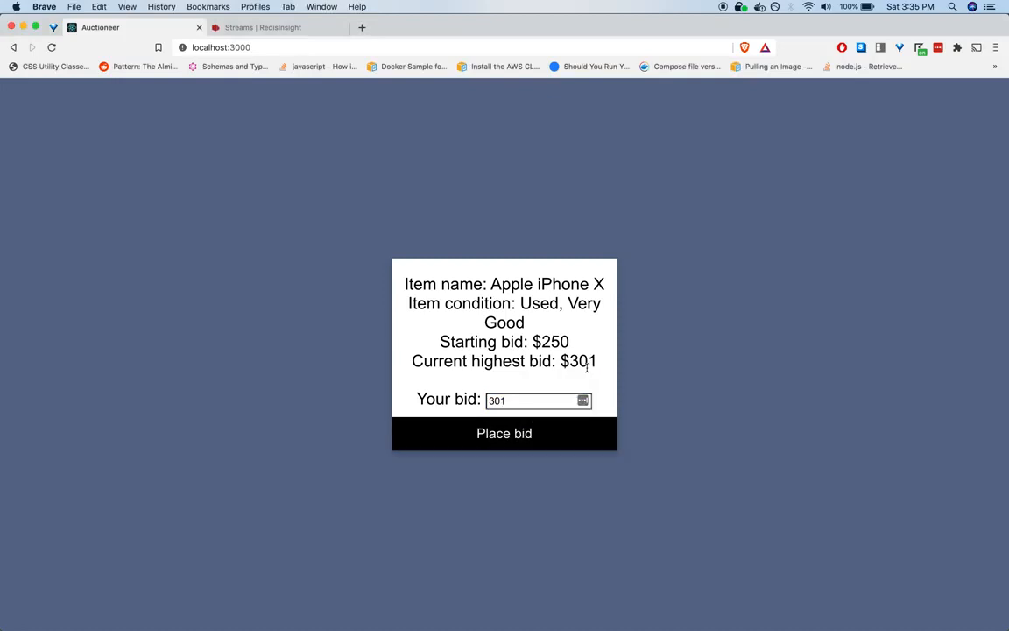
# Step: Replace the Your bid amount with 500 and place the bid on the iPhone X
pyautogui.click(535, 399)
pyautogui.write('500')
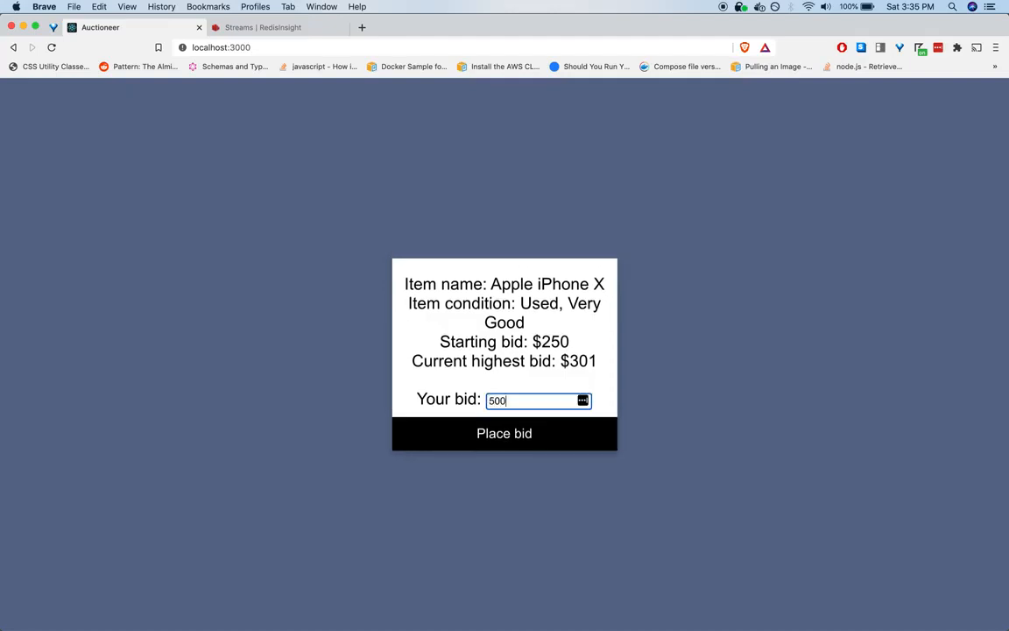
pyautogui.click(505, 433)
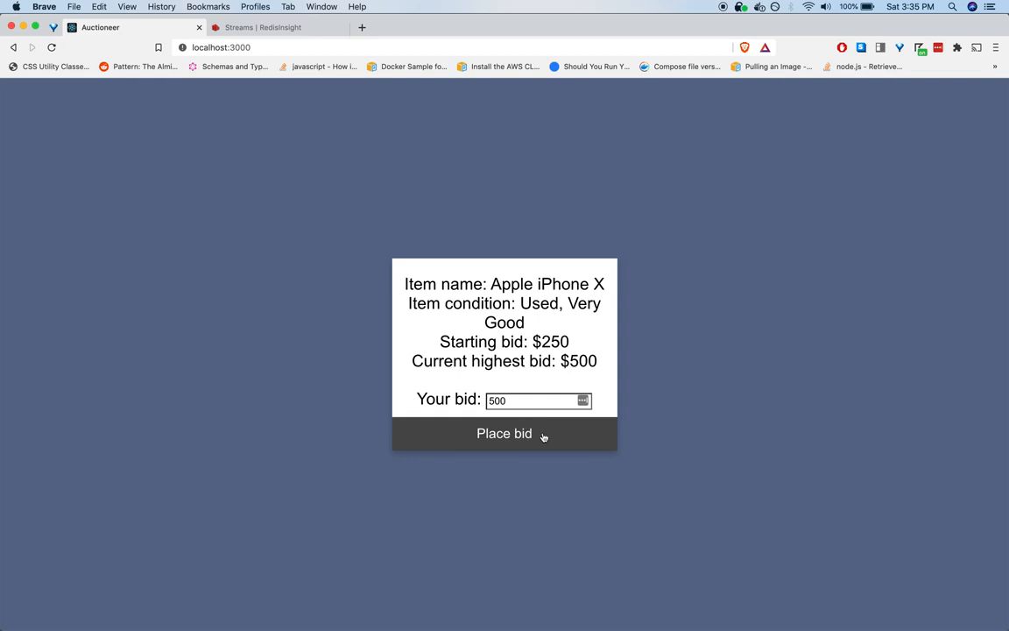
# Step: Resubmit the $500 bid to trigger the rejection, then enter 400 in the bid field
pyautogui.click(504, 432)
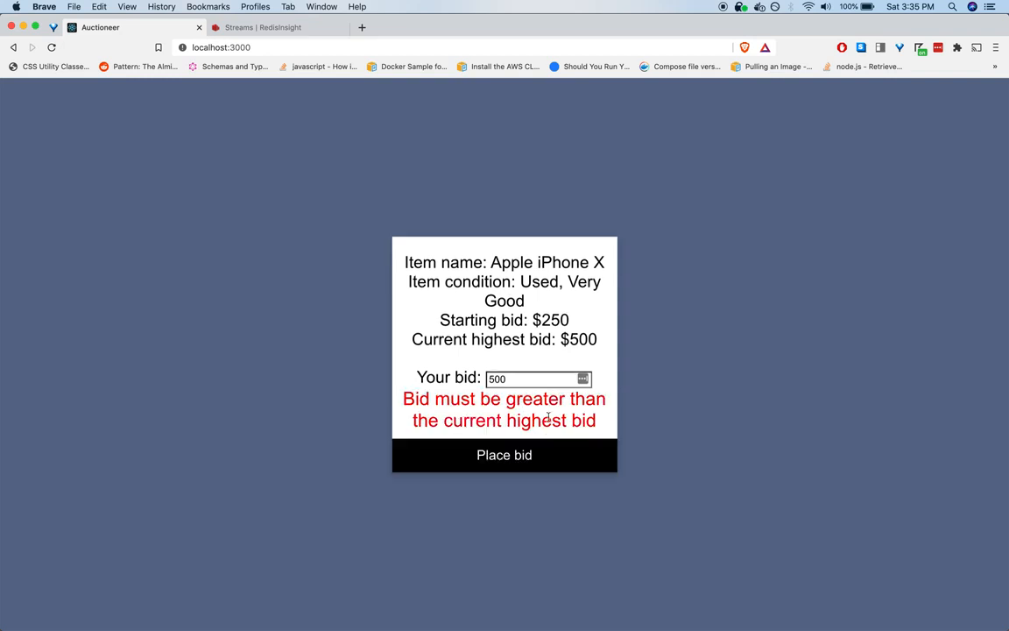
pyautogui.click(526, 378)
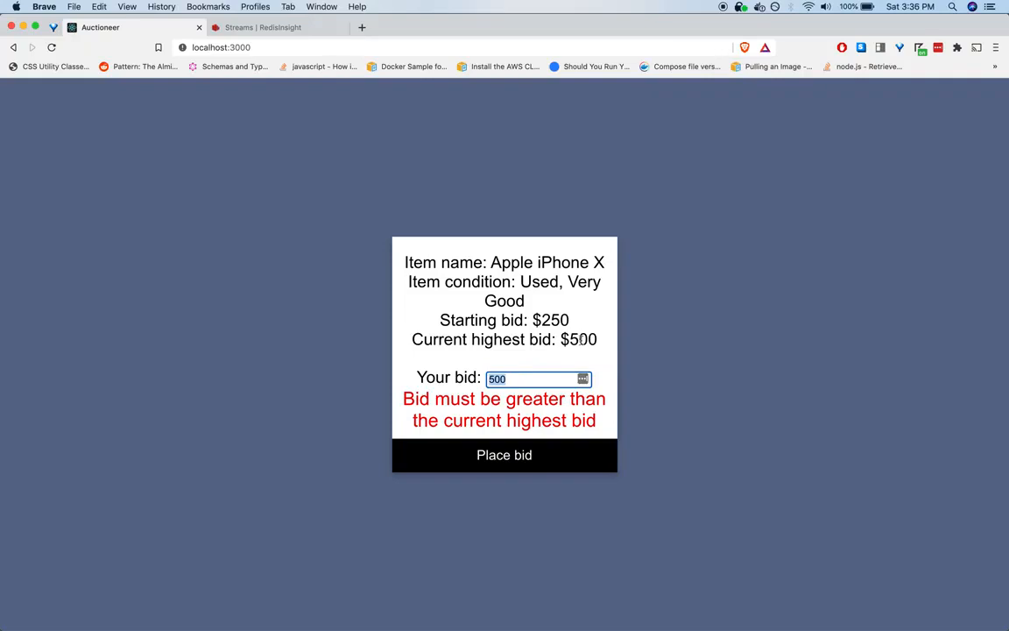
pyautogui.write('400')
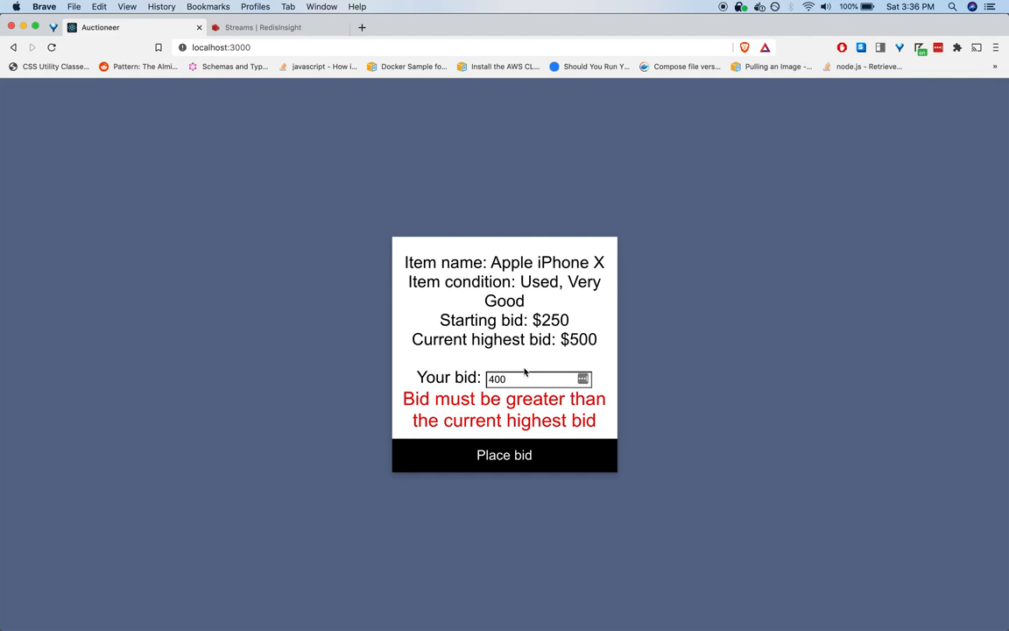
pyautogui.moveTo(445, 244)
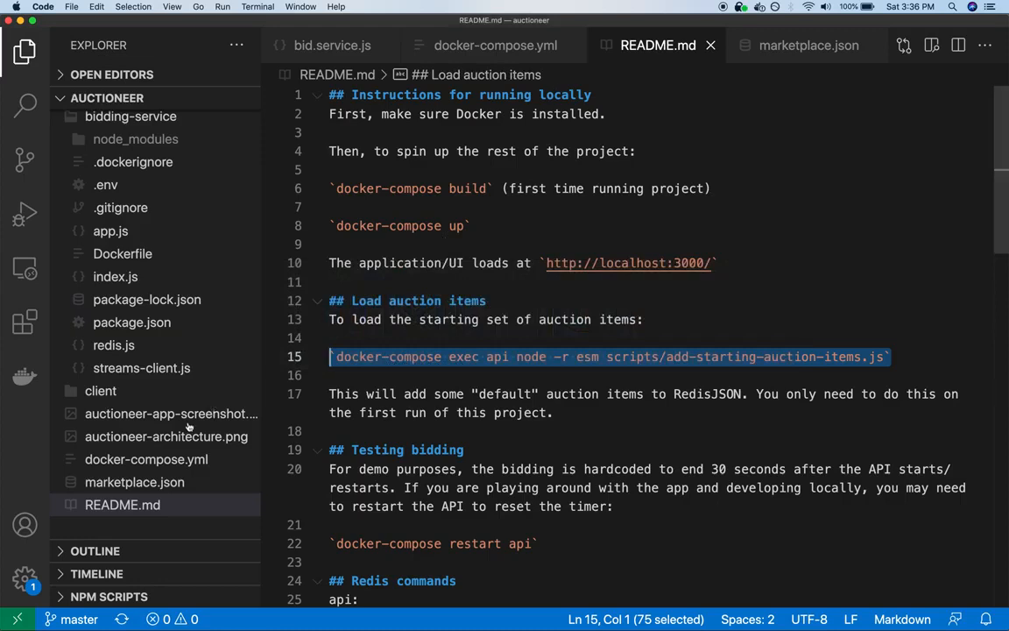
# Step: Show auctioneer-architecture.png from the VS Code Explorer
pyautogui.click(164, 436)
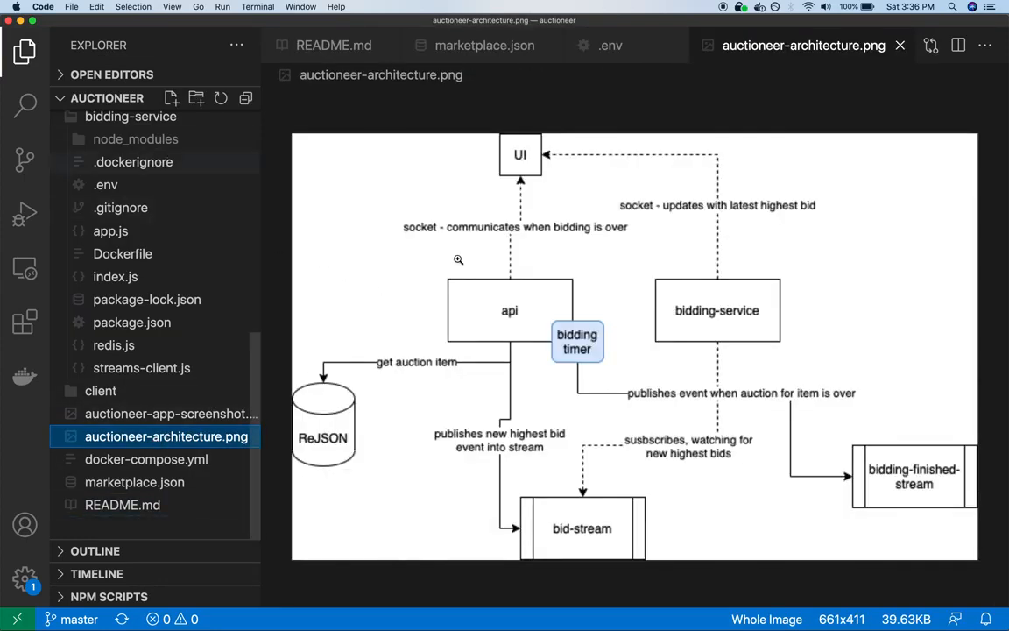
pyautogui.moveTo(417, 194)
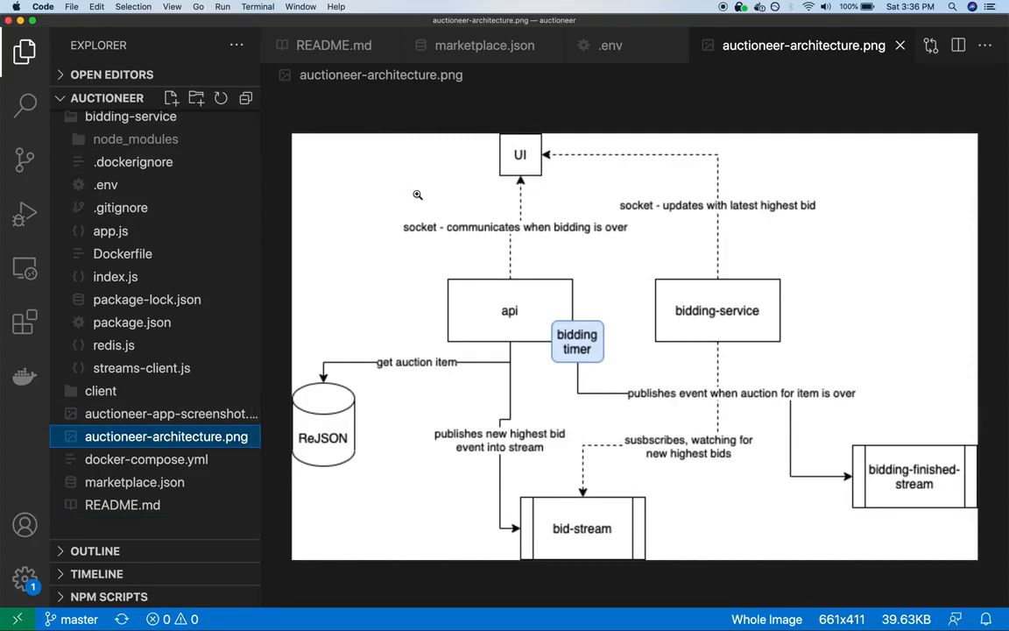
pyautogui.moveTo(529, 163)
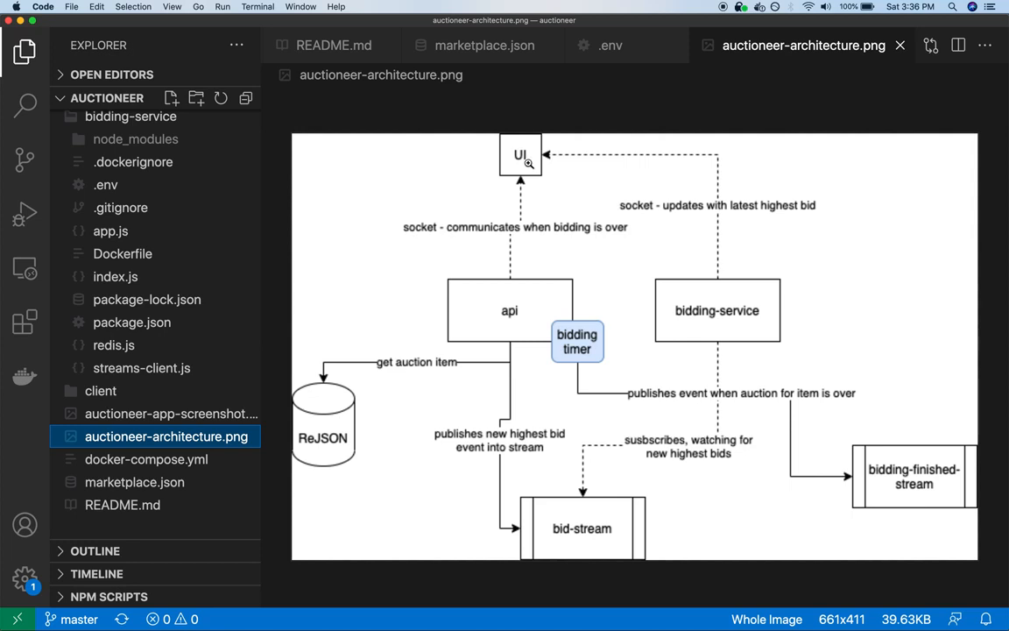
pyautogui.moveTo(570, 140)
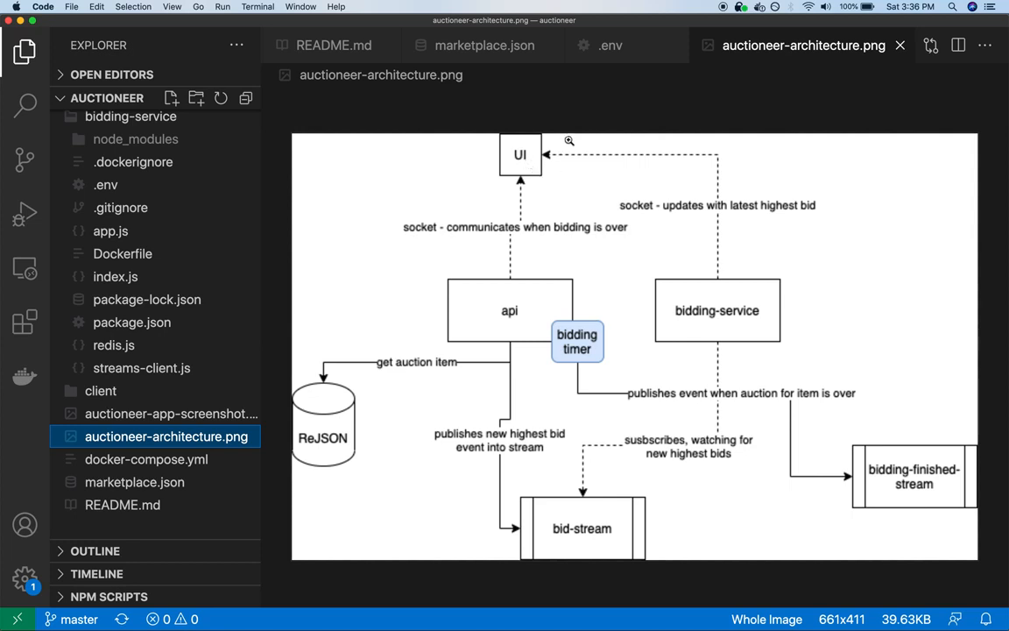
pyautogui.moveTo(536, 302)
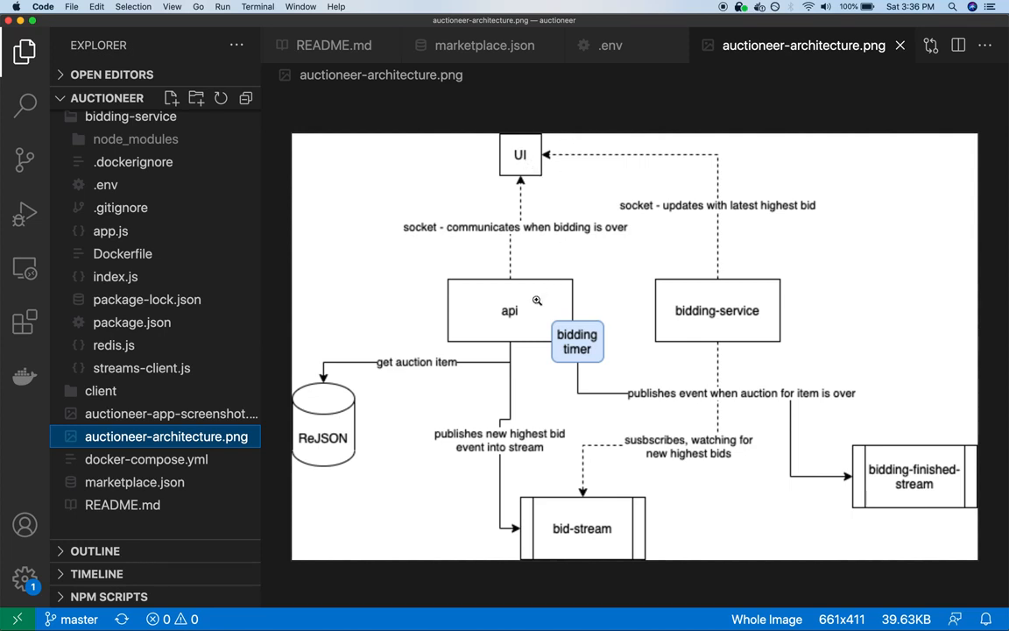
pyautogui.moveTo(380, 338)
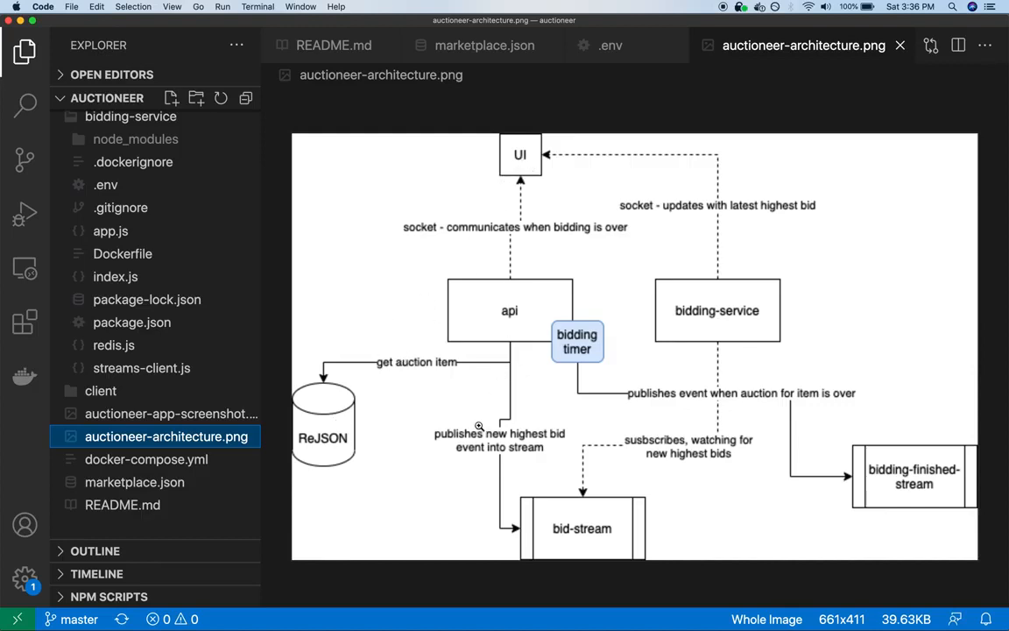
pyautogui.moveTo(512, 324)
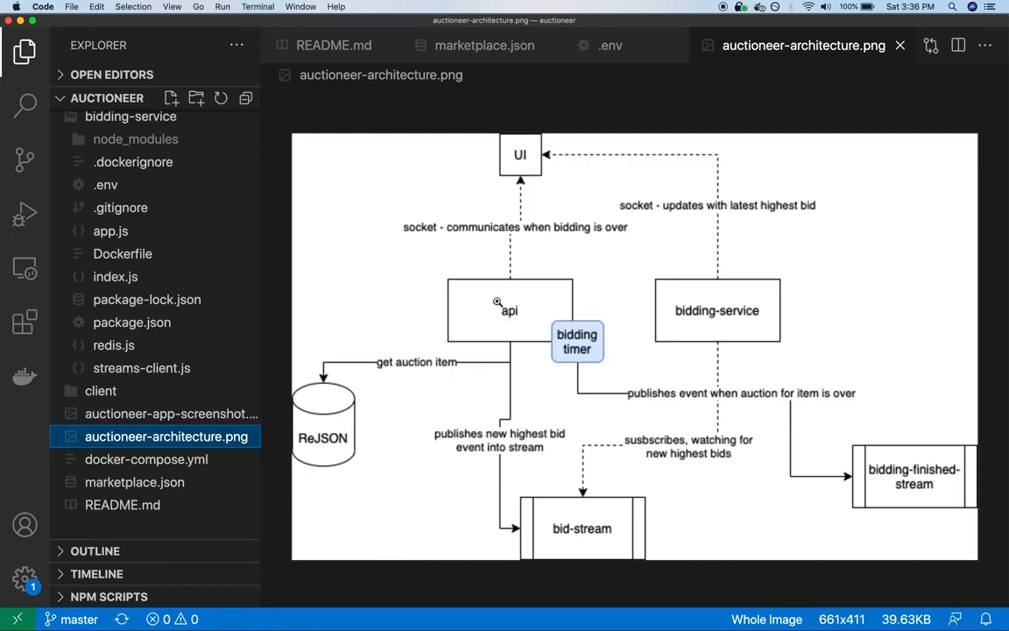
pyautogui.moveTo(484, 434)
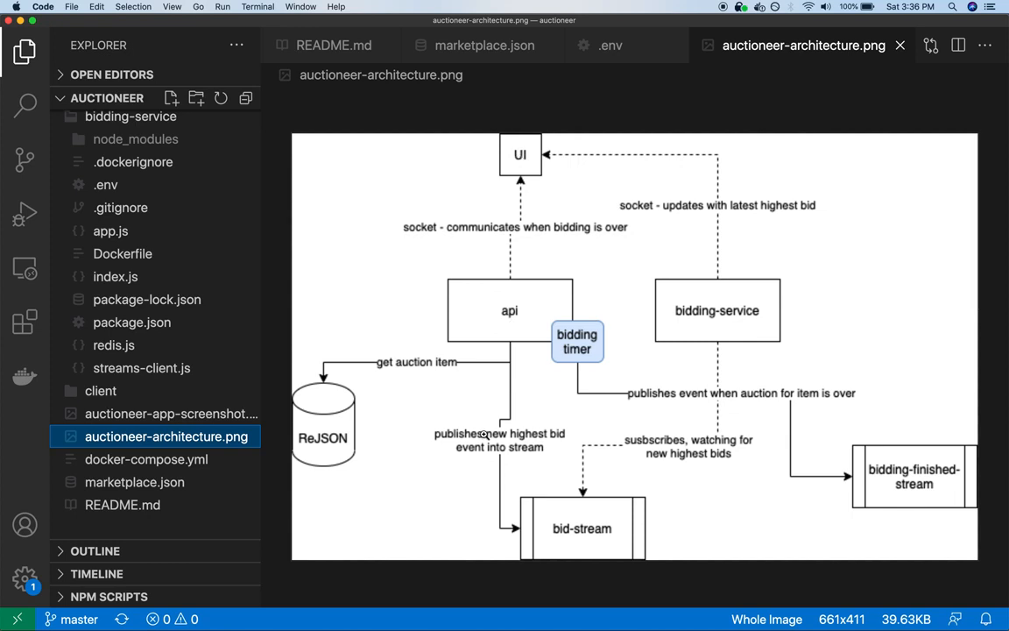
pyautogui.moveTo(564, 533)
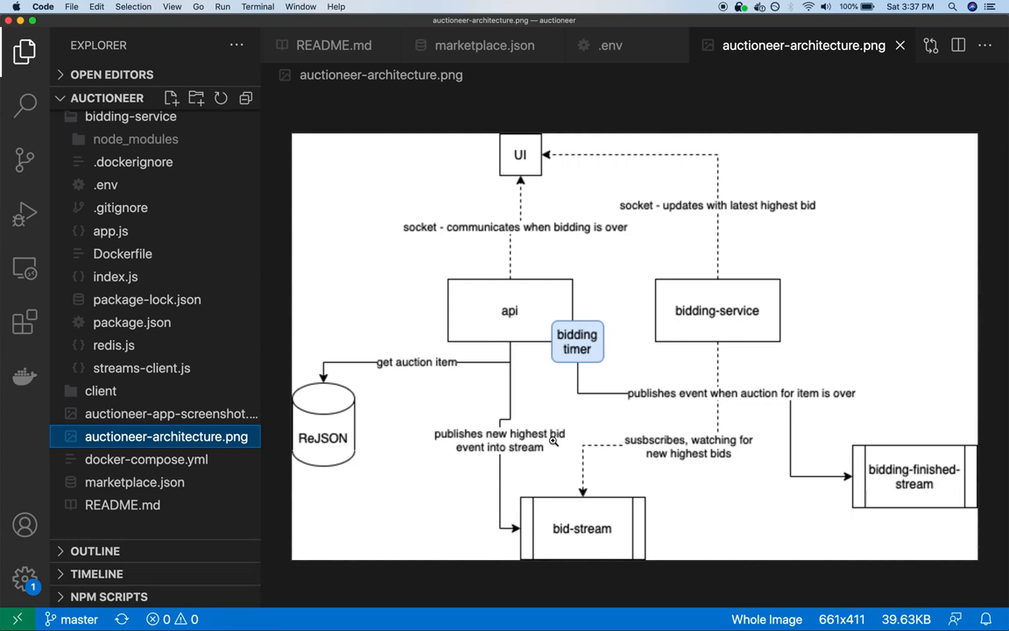
pyautogui.moveTo(554, 401)
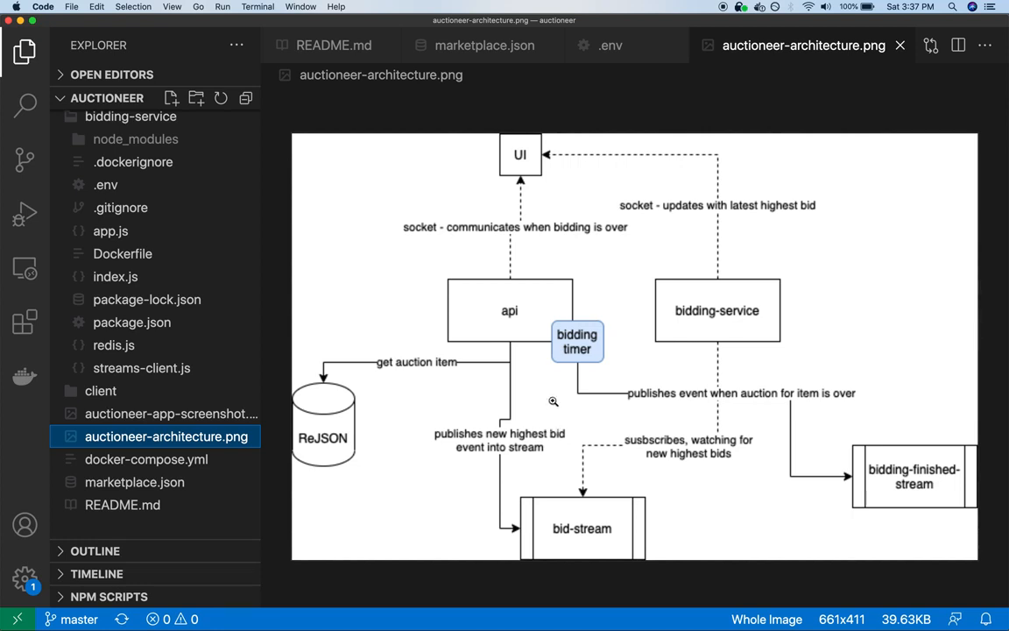
pyautogui.moveTo(452, 473)
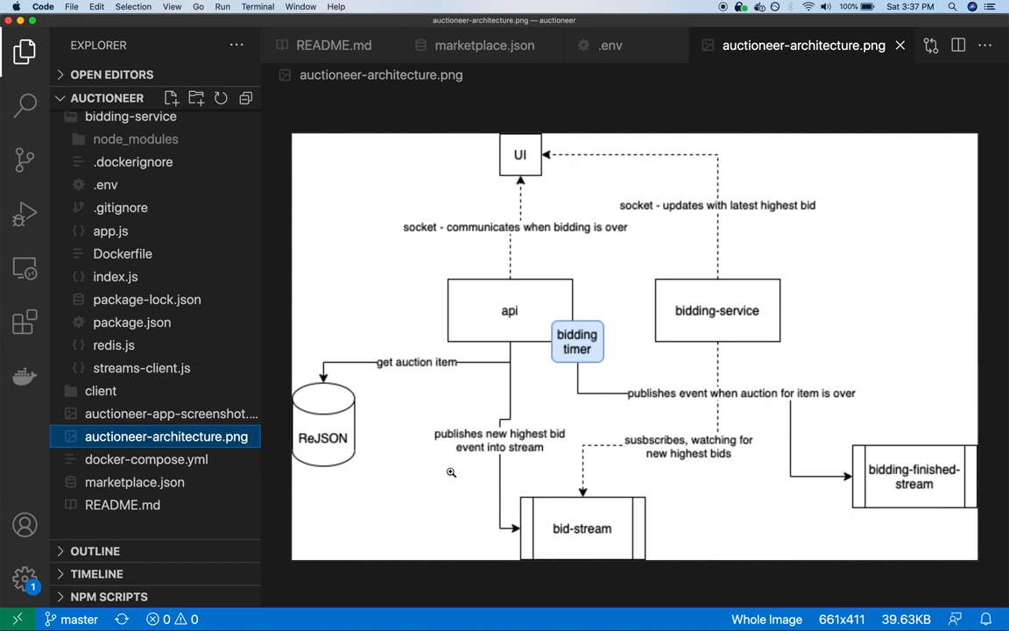
pyautogui.moveTo(547, 447)
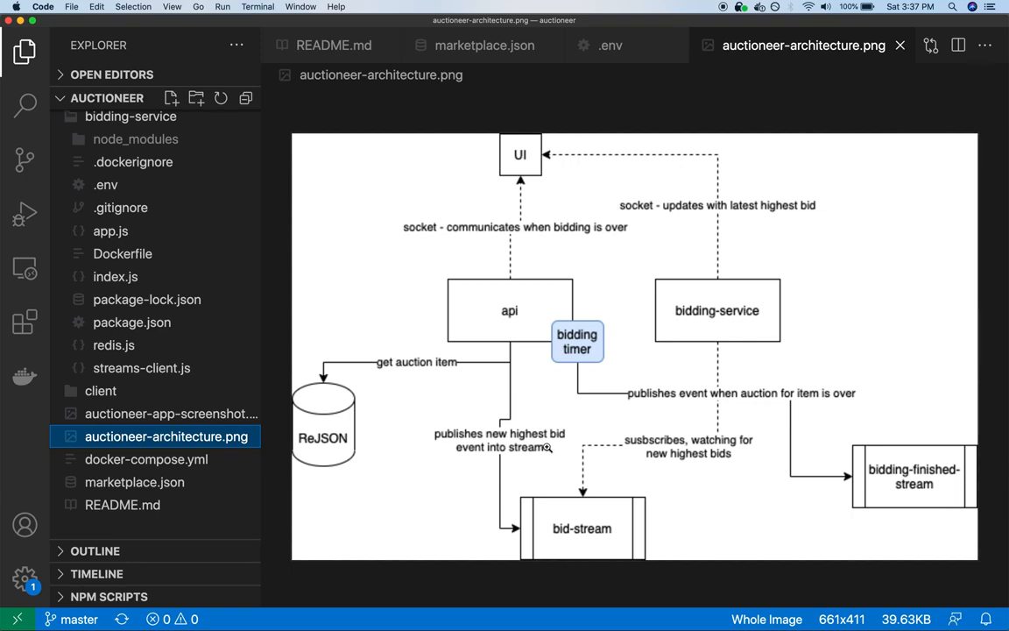
pyautogui.moveTo(726, 484)
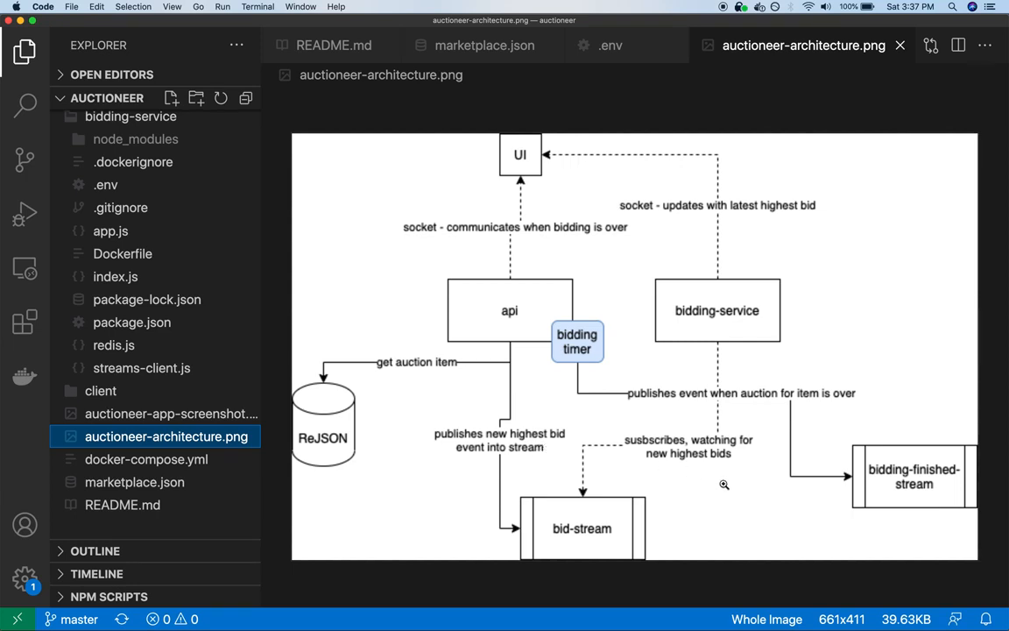
pyautogui.moveTo(674, 530)
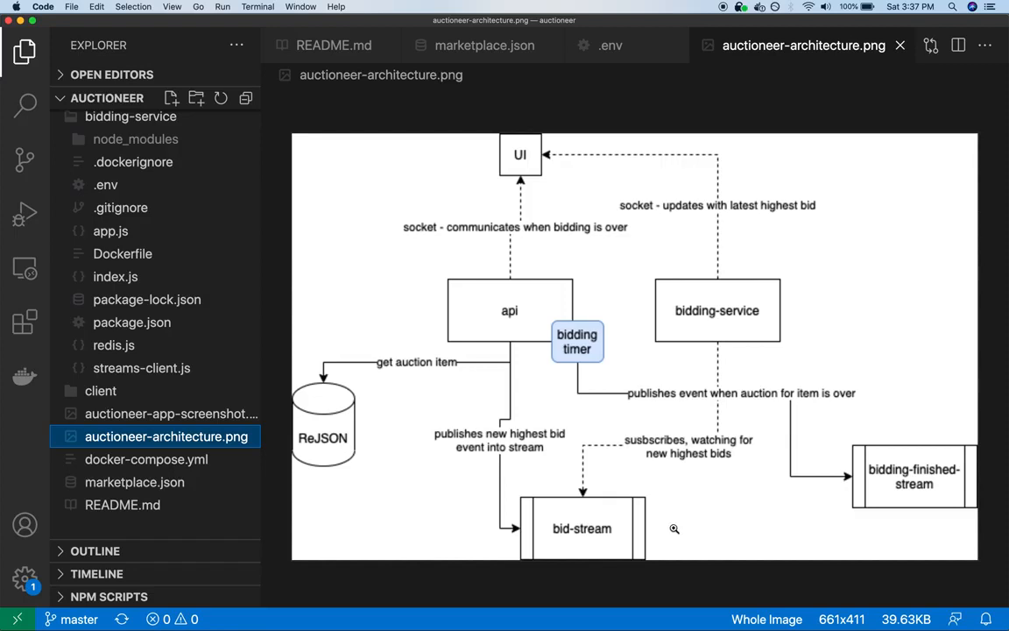
pyautogui.moveTo(722, 333)
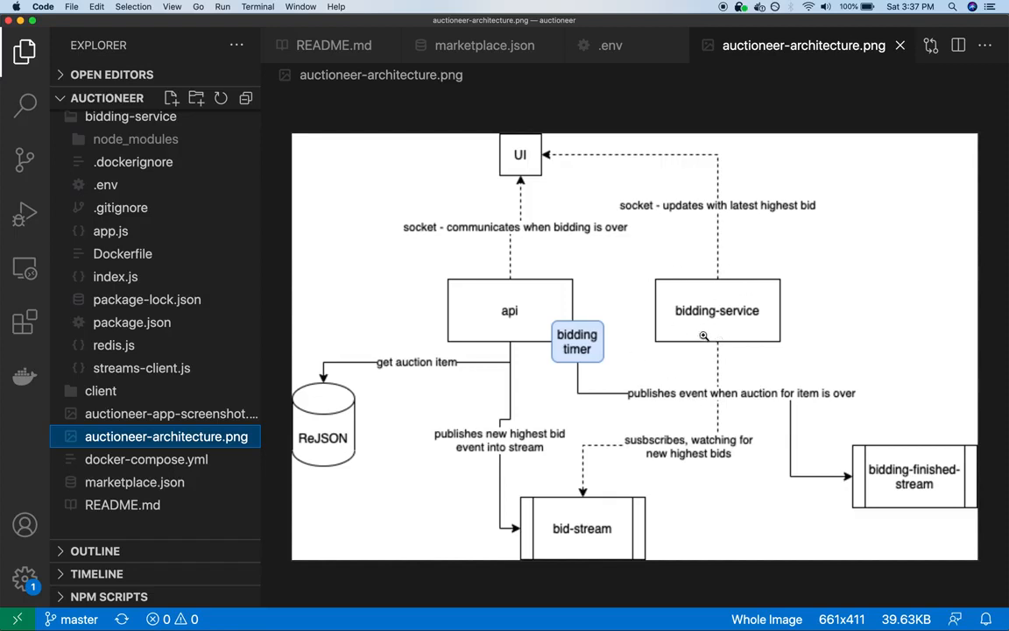
pyautogui.moveTo(820, 325)
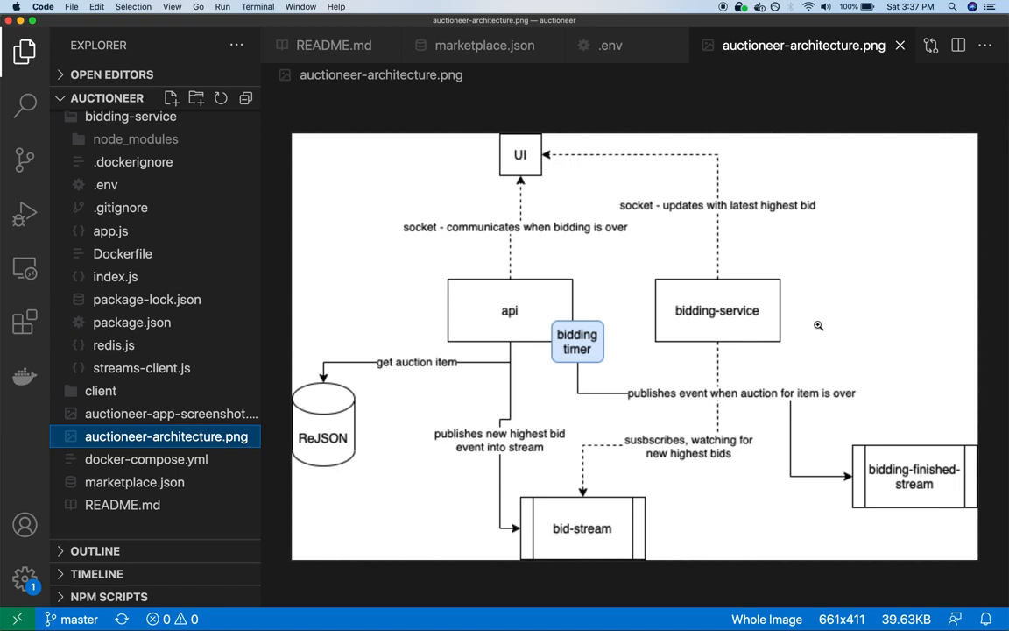
pyautogui.moveTo(599, 538)
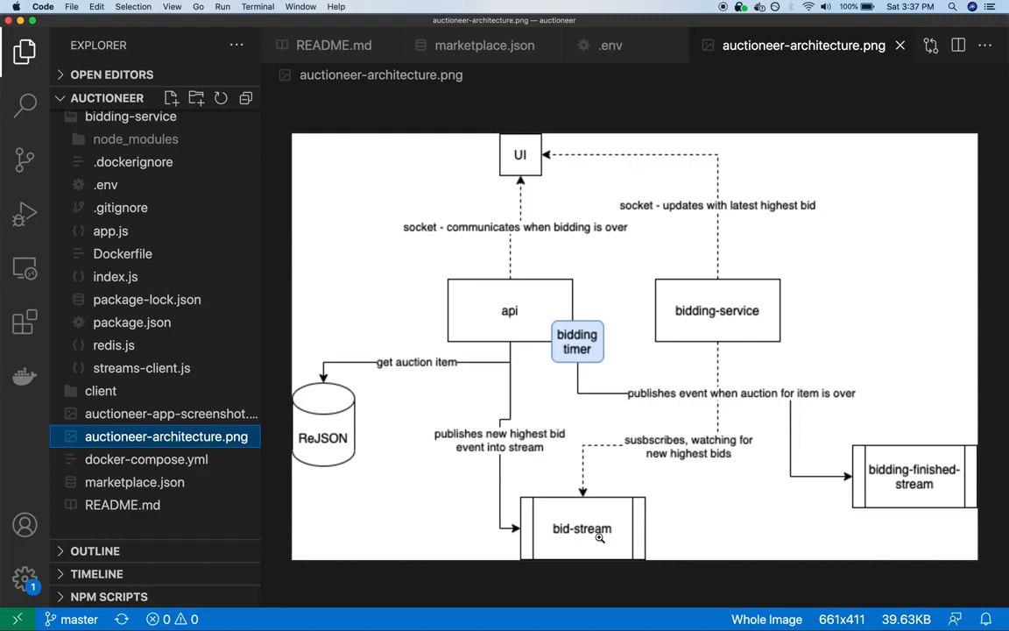
pyautogui.moveTo(697, 464)
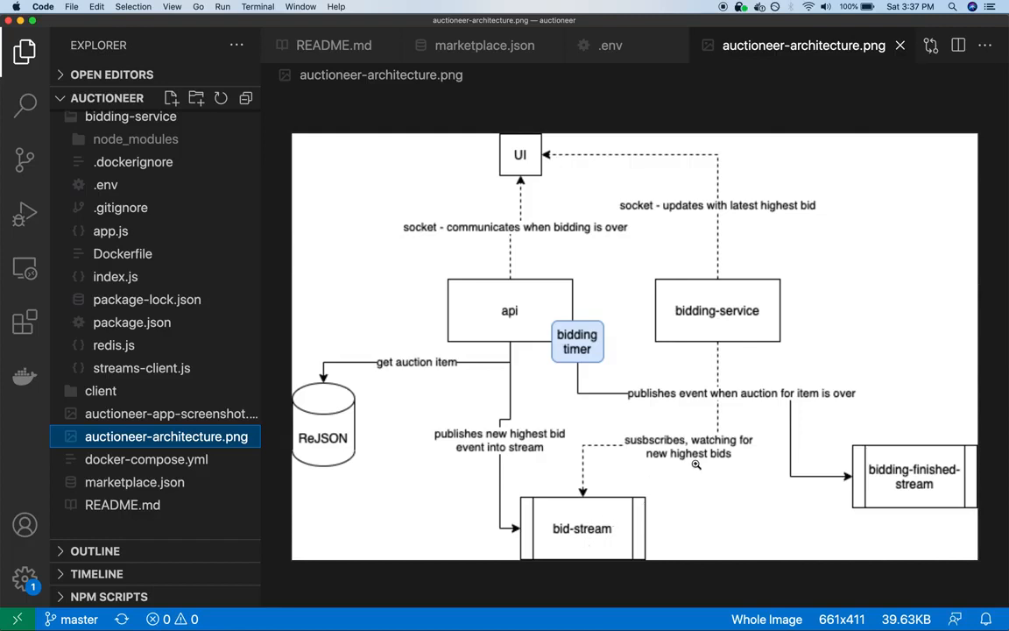
pyautogui.moveTo(803, 334)
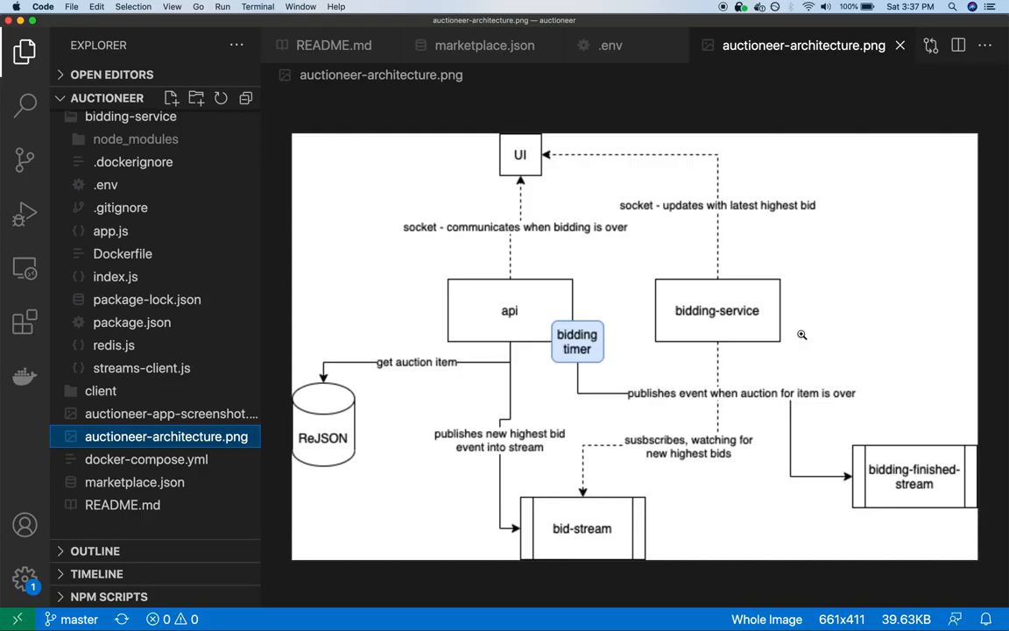
pyautogui.moveTo(809, 319)
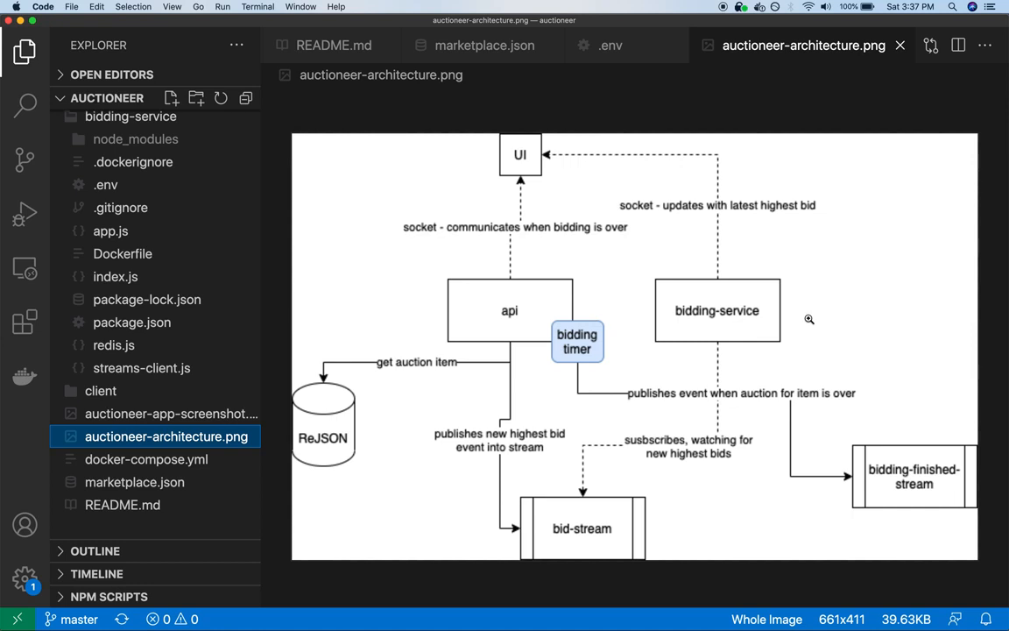
pyautogui.moveTo(769, 263)
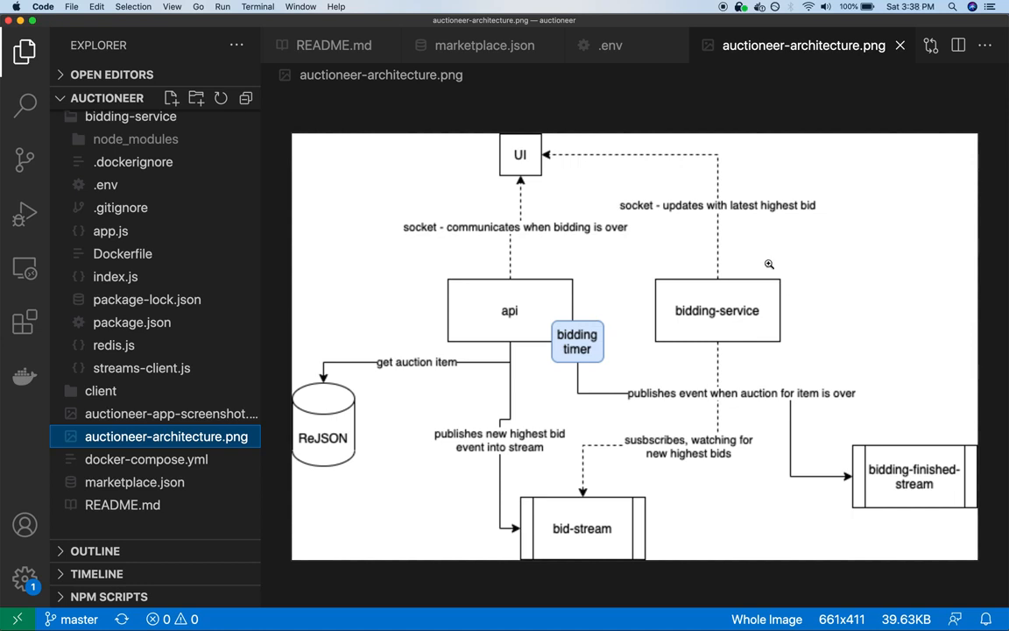
pyautogui.moveTo(750, 217)
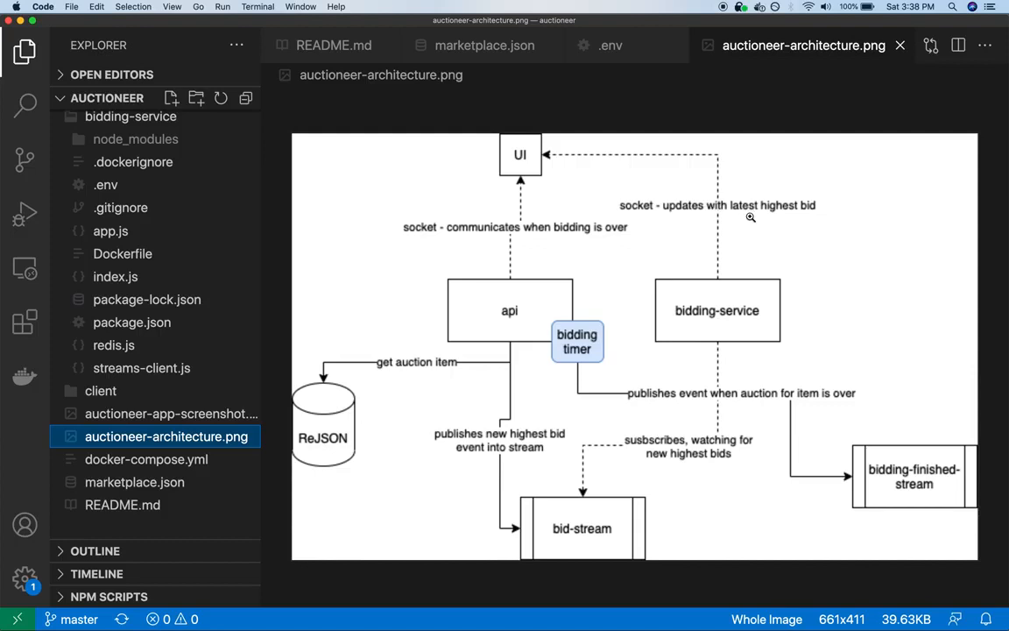
pyautogui.moveTo(596, 538)
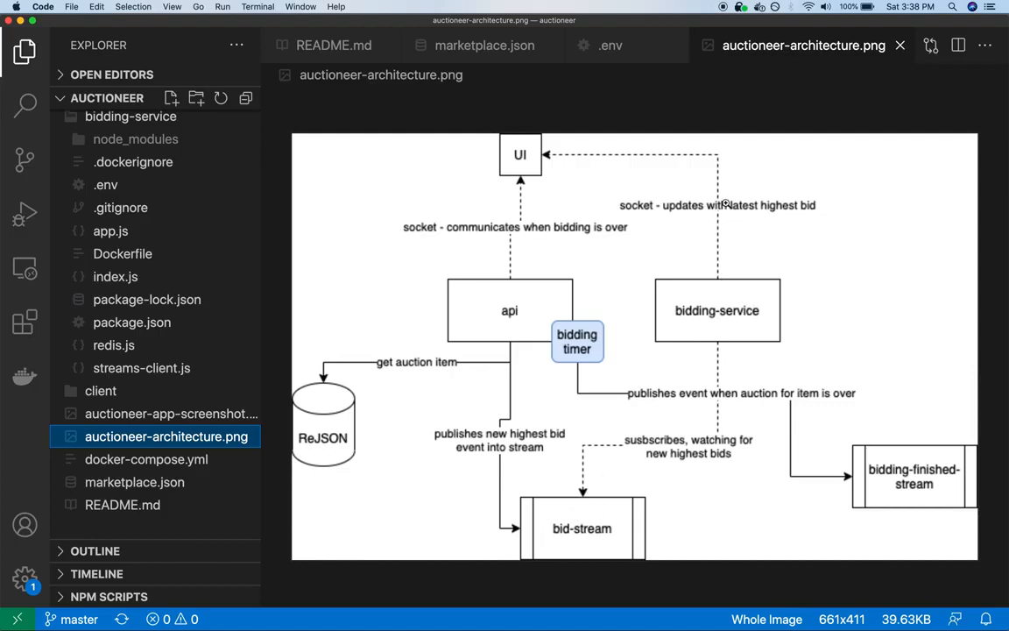
pyautogui.moveTo(686, 213)
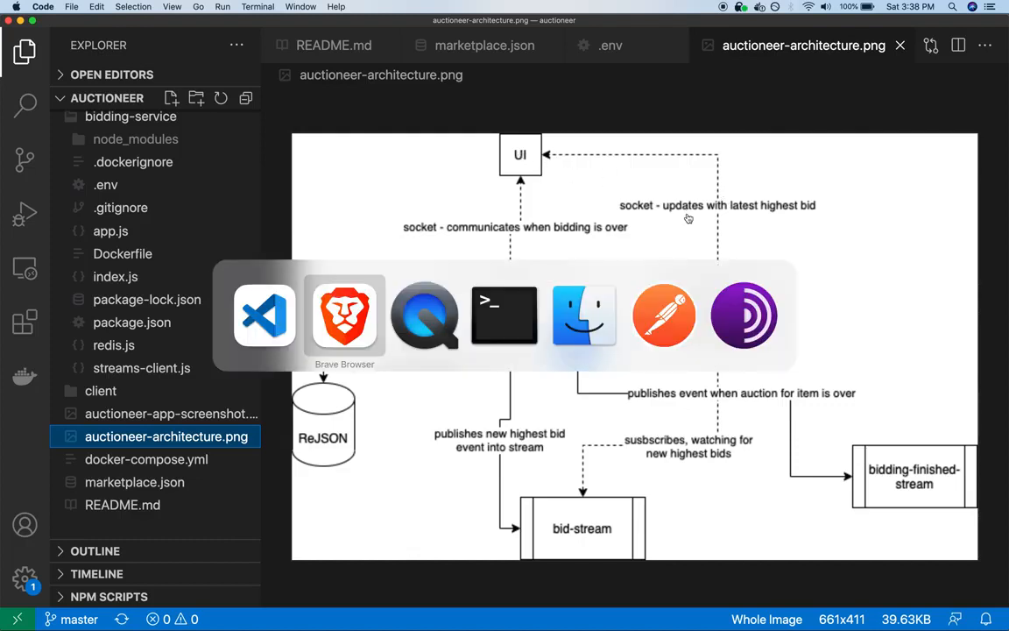
pyautogui.click(344, 315)
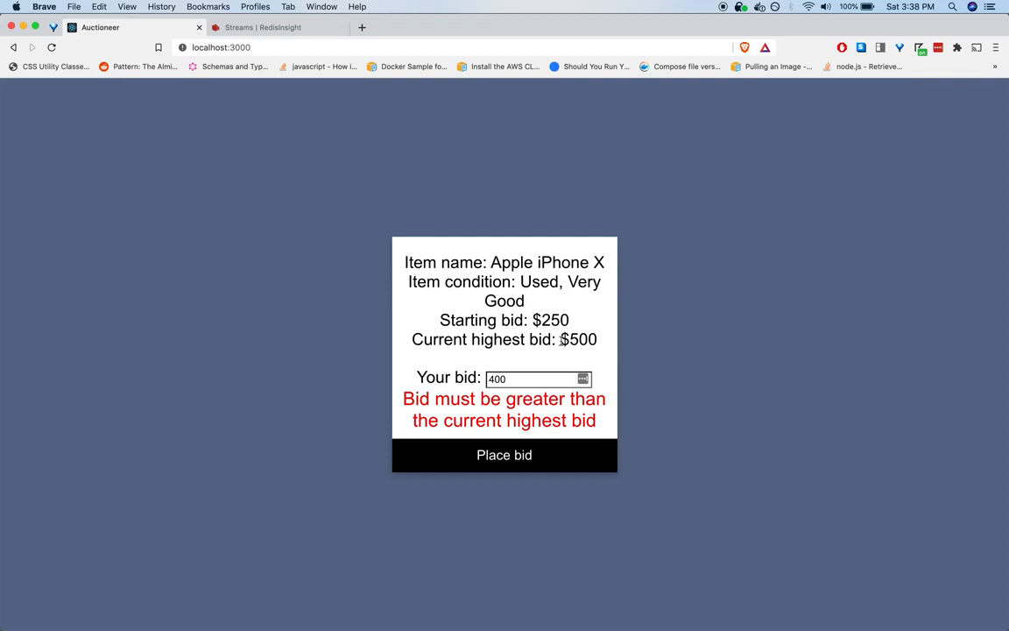
pyautogui.doubleClick(578, 340)
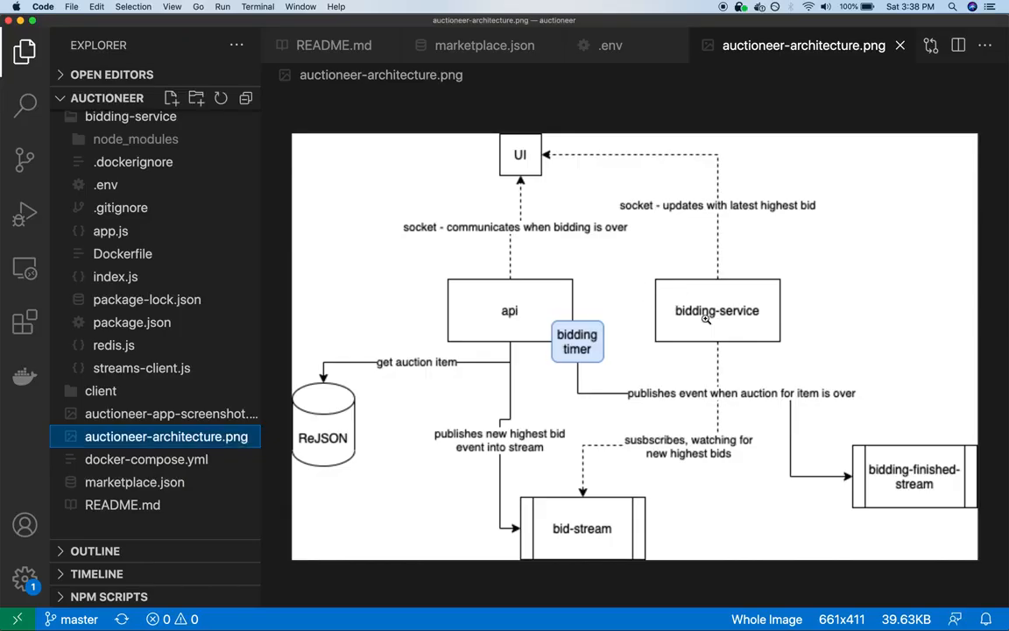
pyautogui.moveTo(544, 337)
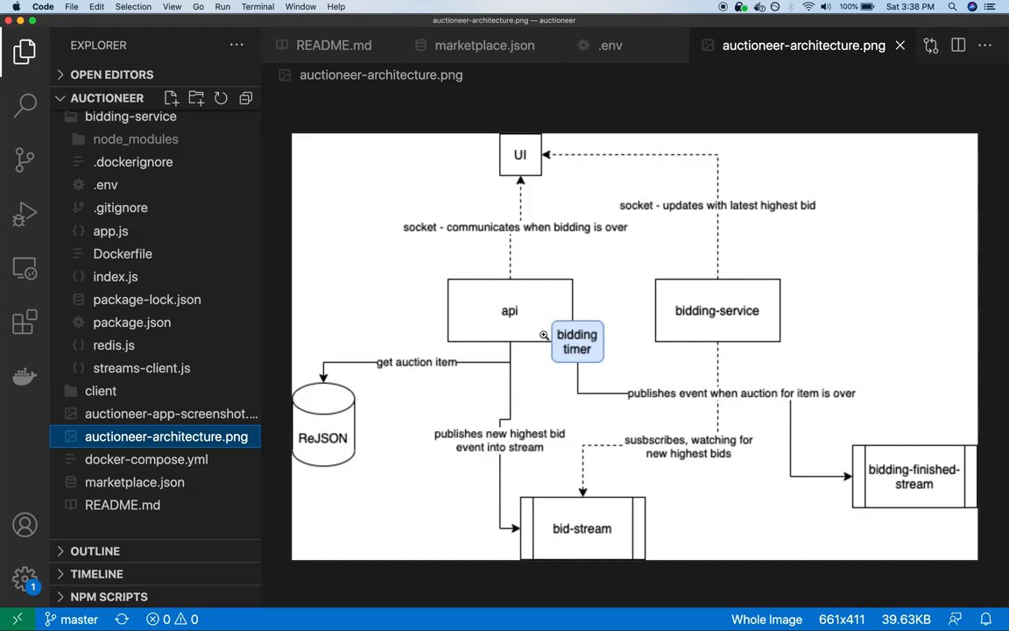
pyautogui.moveTo(578, 340)
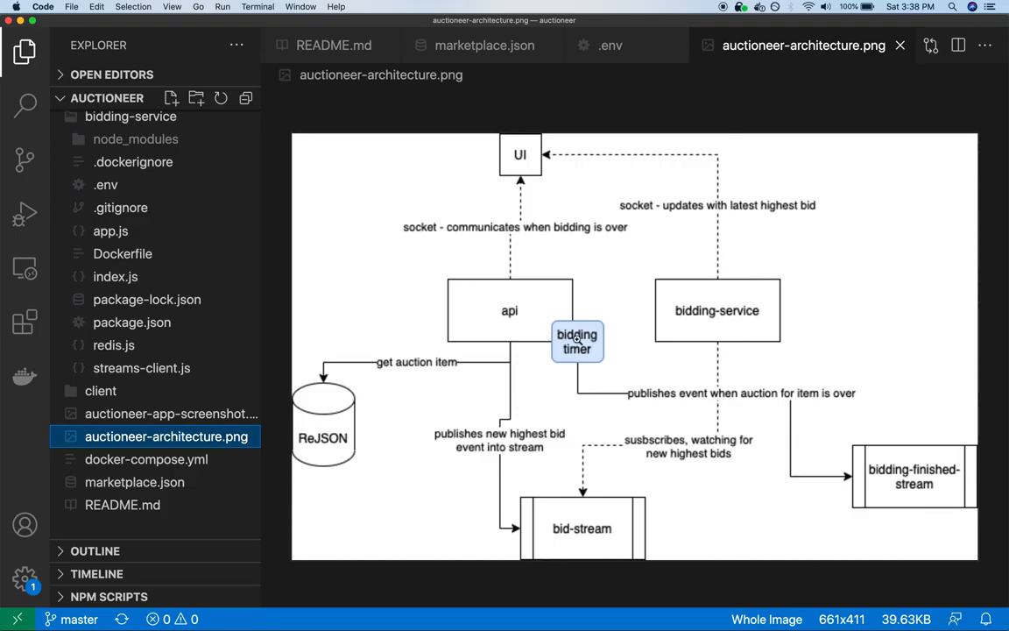
pyautogui.moveTo(538, 314)
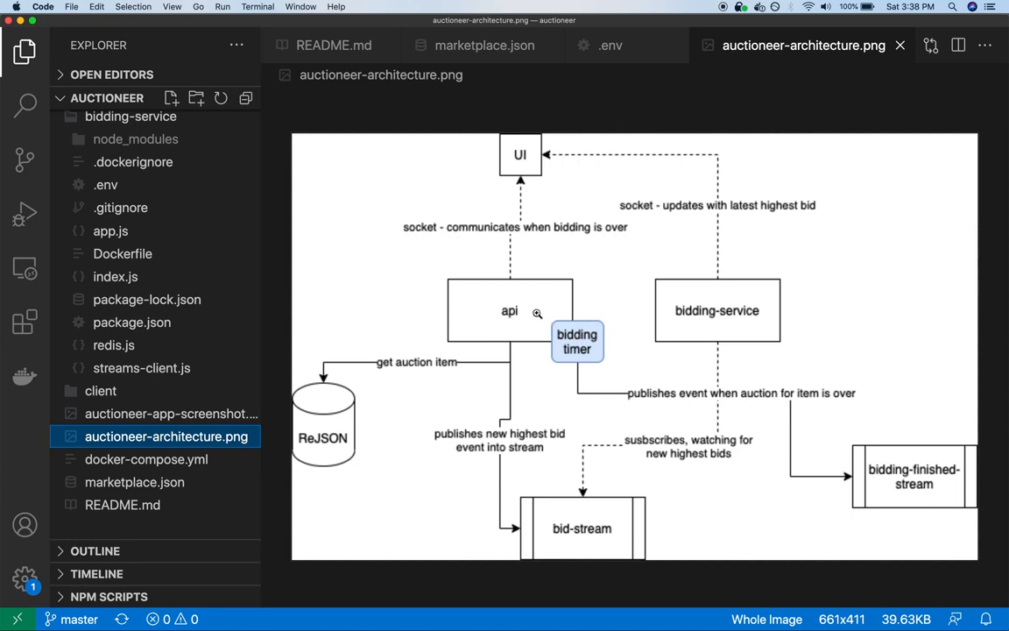
pyautogui.moveTo(595, 357)
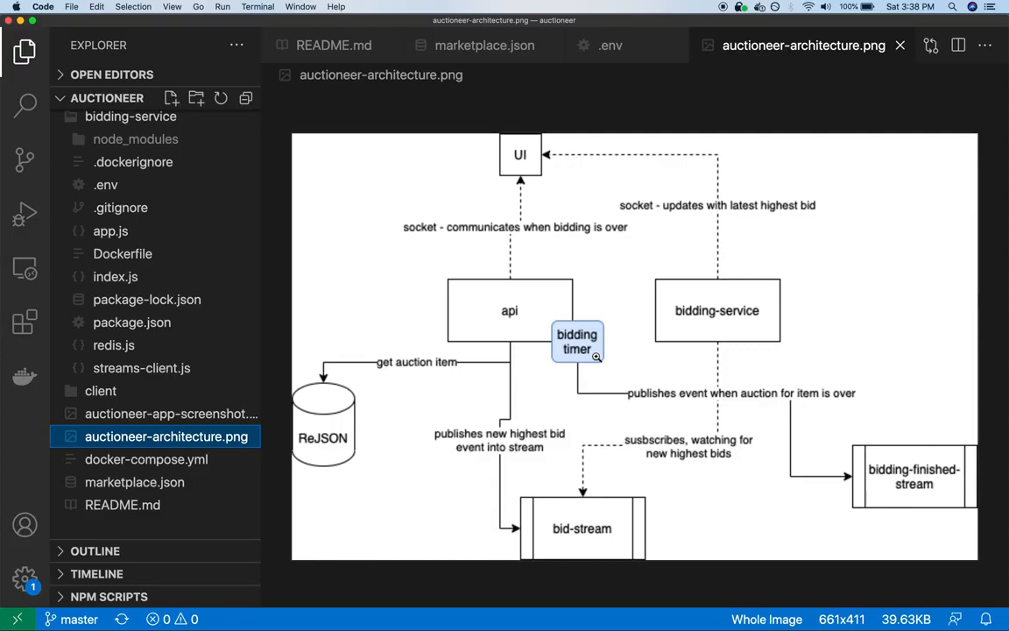
pyautogui.moveTo(617, 336)
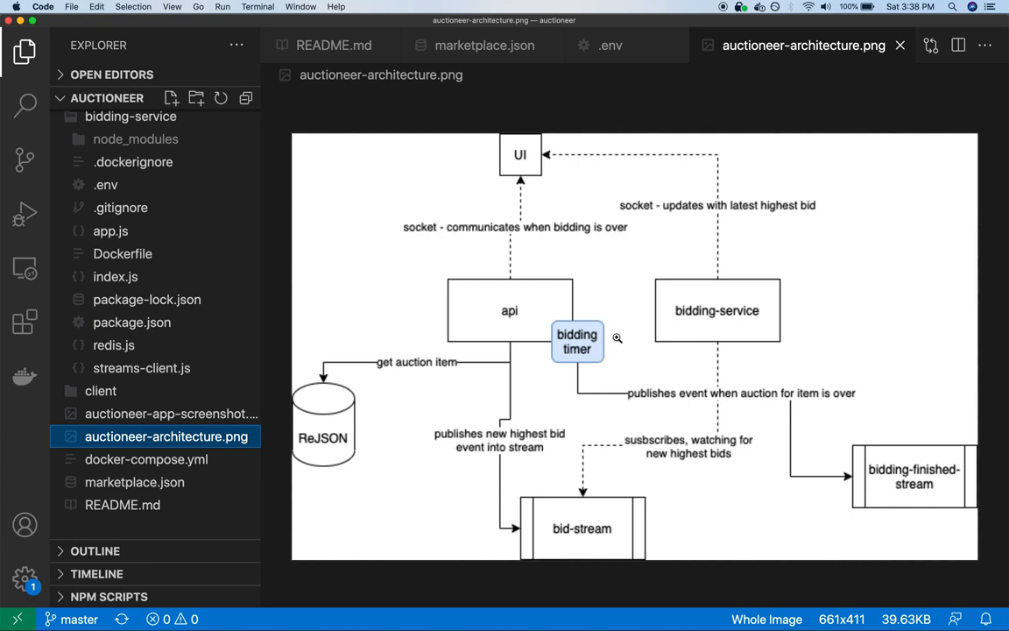
pyautogui.moveTo(719, 403)
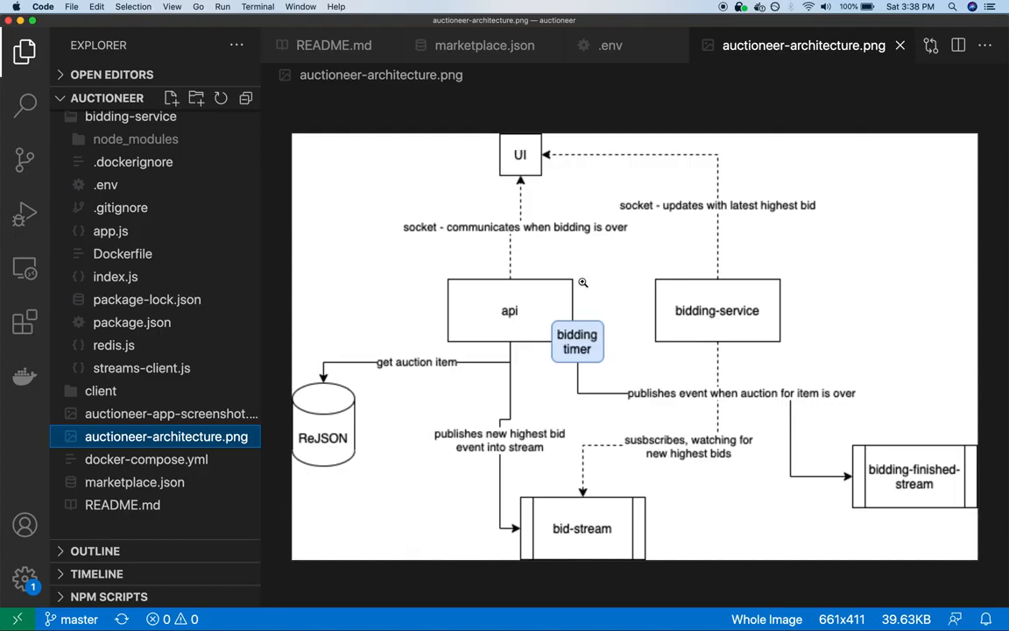
pyautogui.moveTo(883, 485)
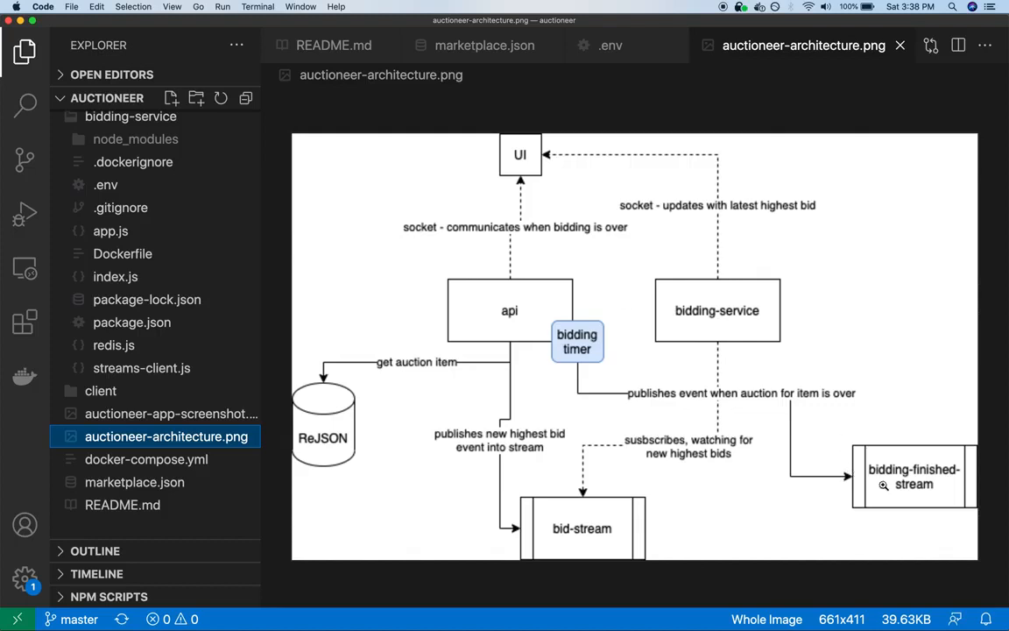
pyautogui.moveTo(904, 524)
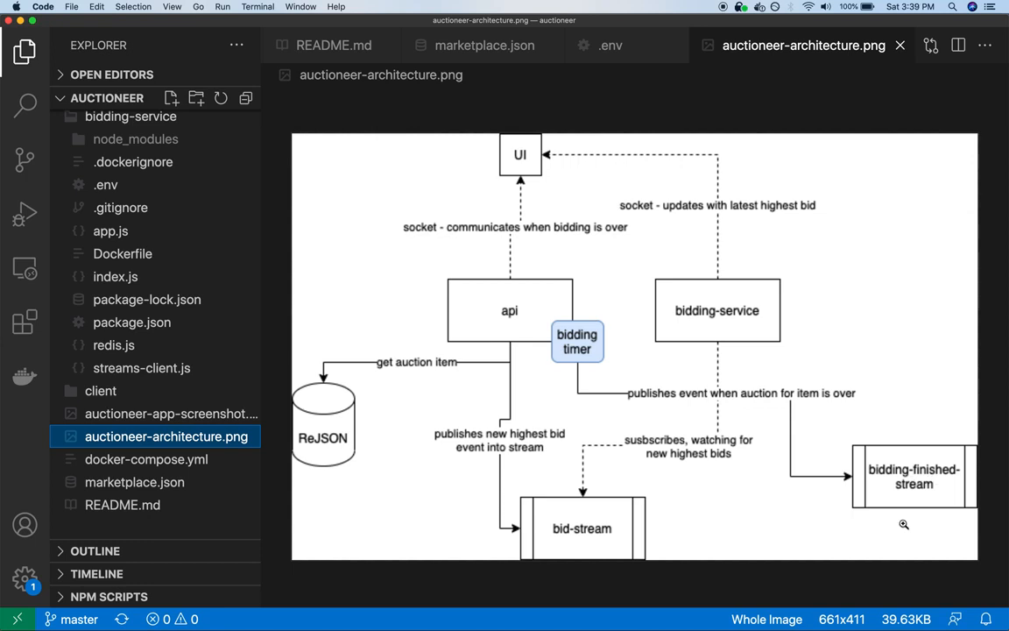
pyautogui.moveTo(578, 526)
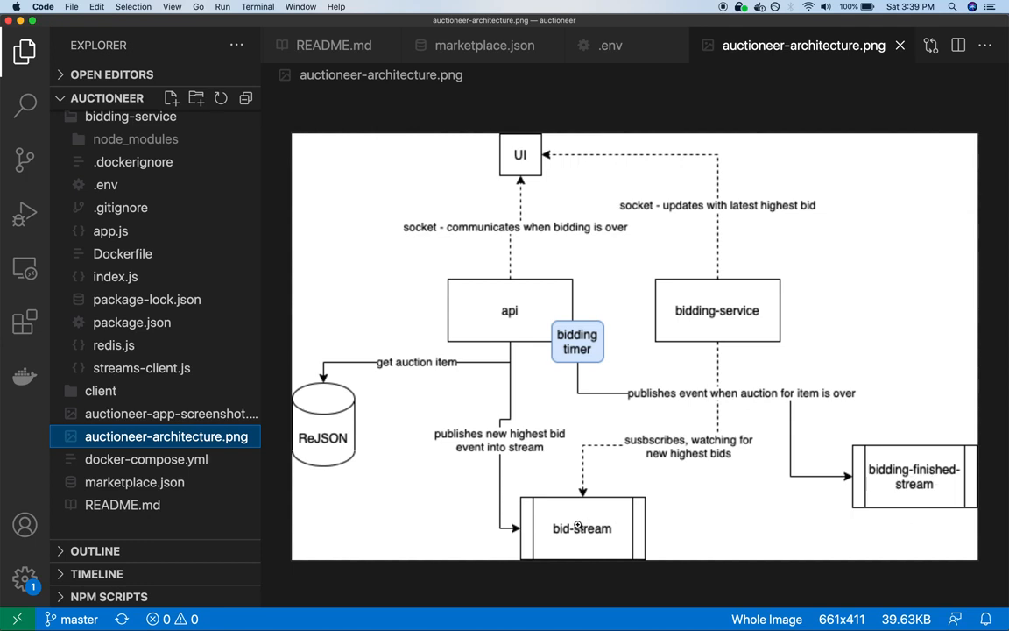
pyautogui.moveTo(794, 507)
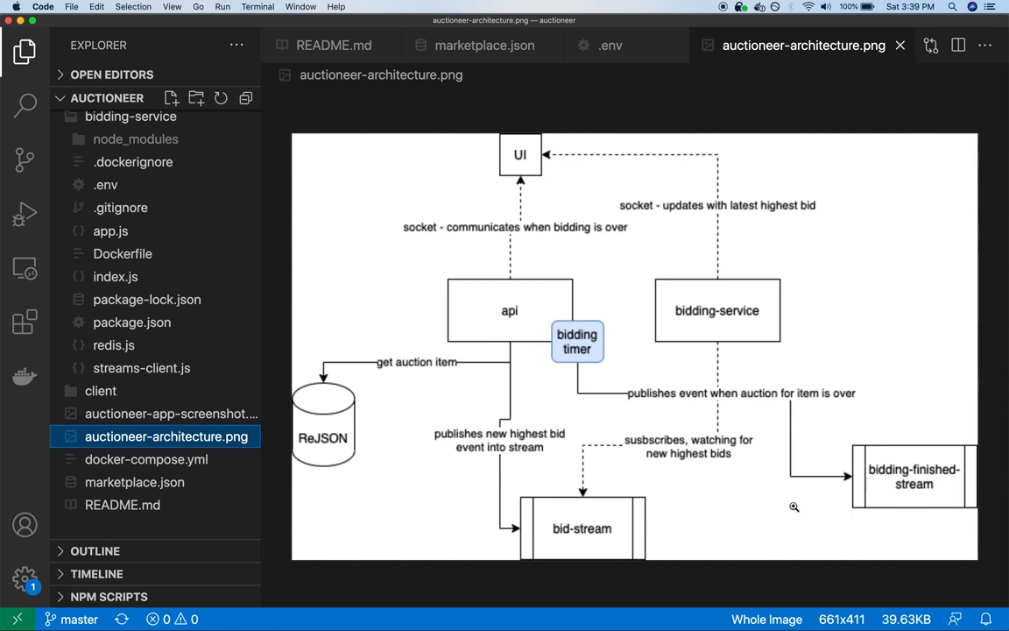
pyautogui.moveTo(897, 404)
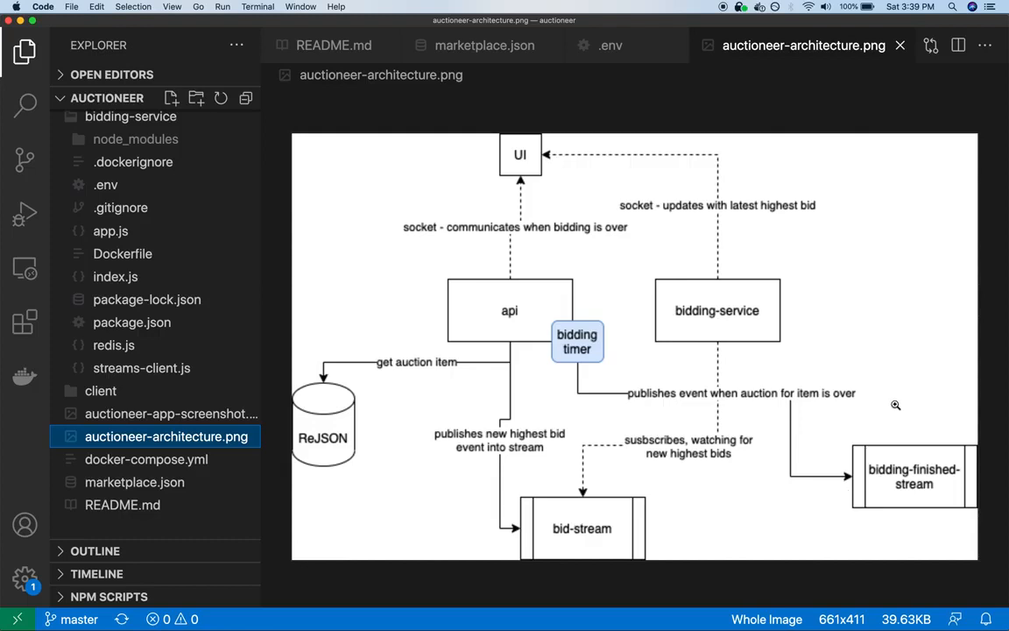
pyautogui.moveTo(739, 314)
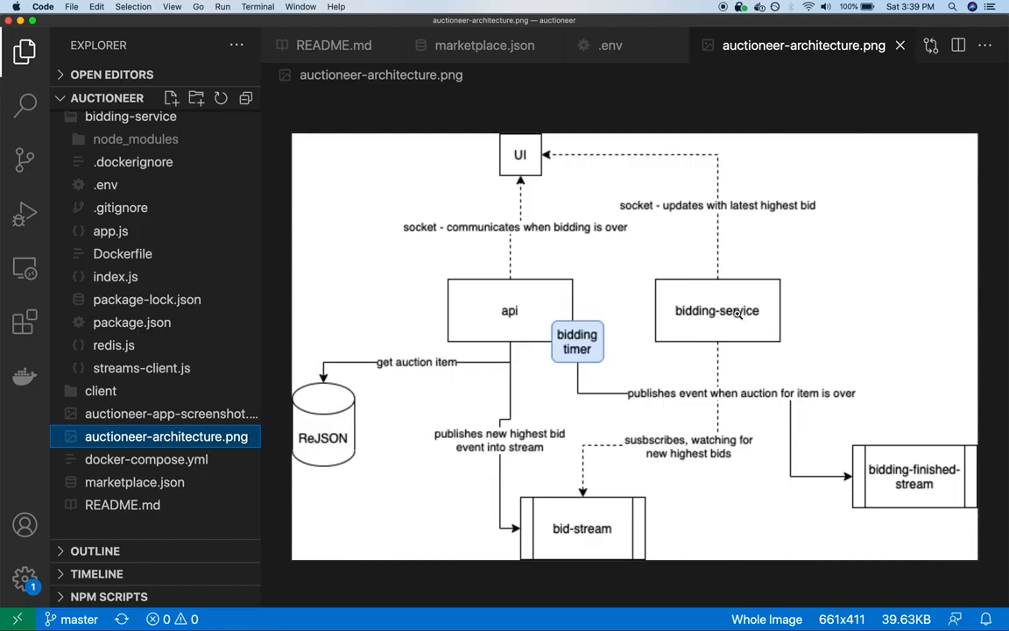
pyautogui.moveTo(865, 305)
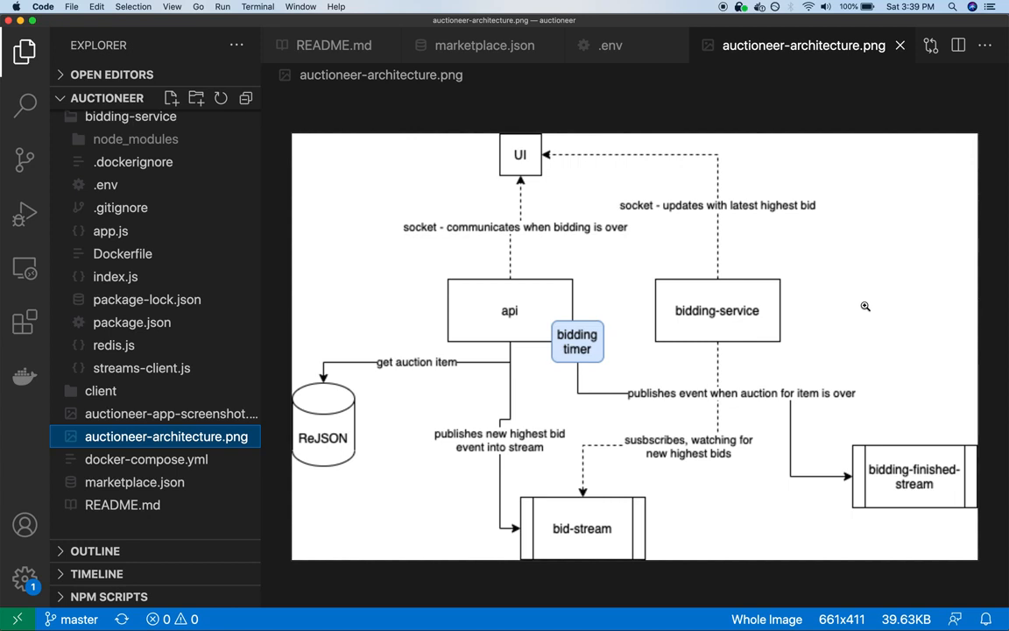
pyautogui.moveTo(899, 417)
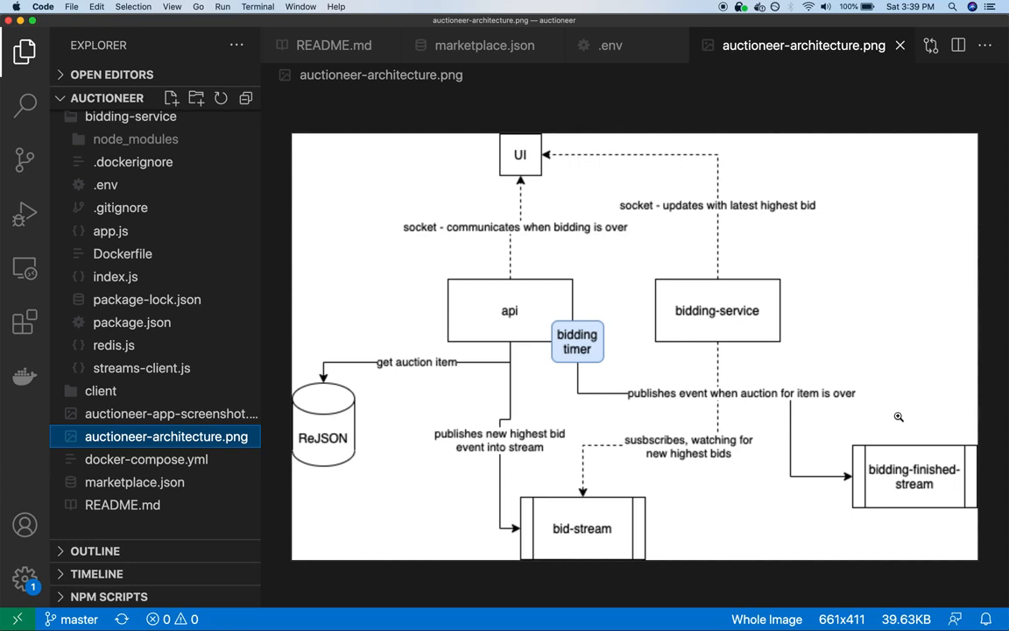
pyautogui.moveTo(601, 531)
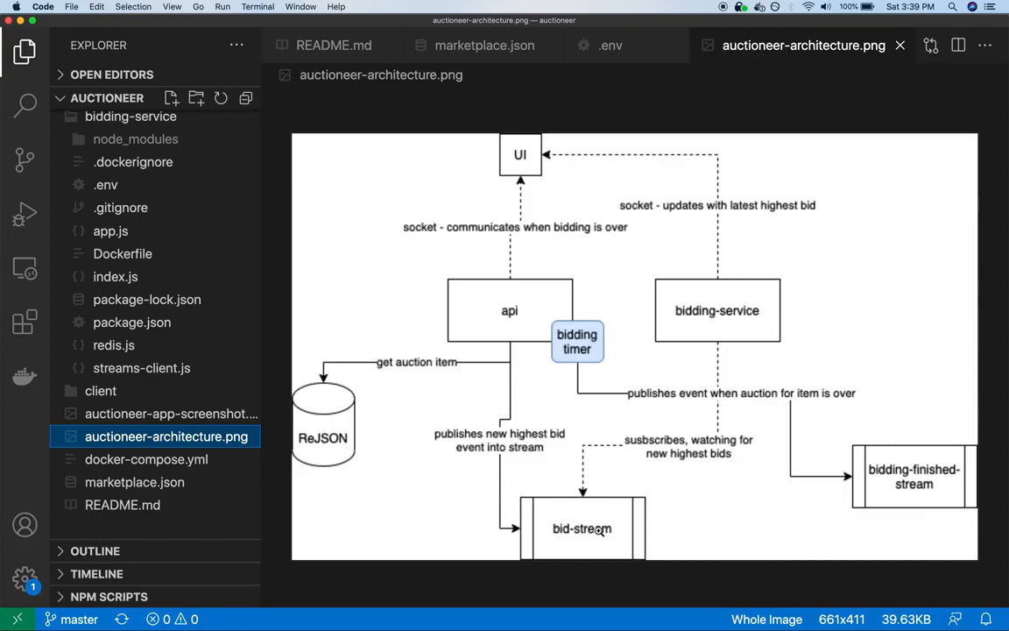
pyautogui.moveTo(672, 529)
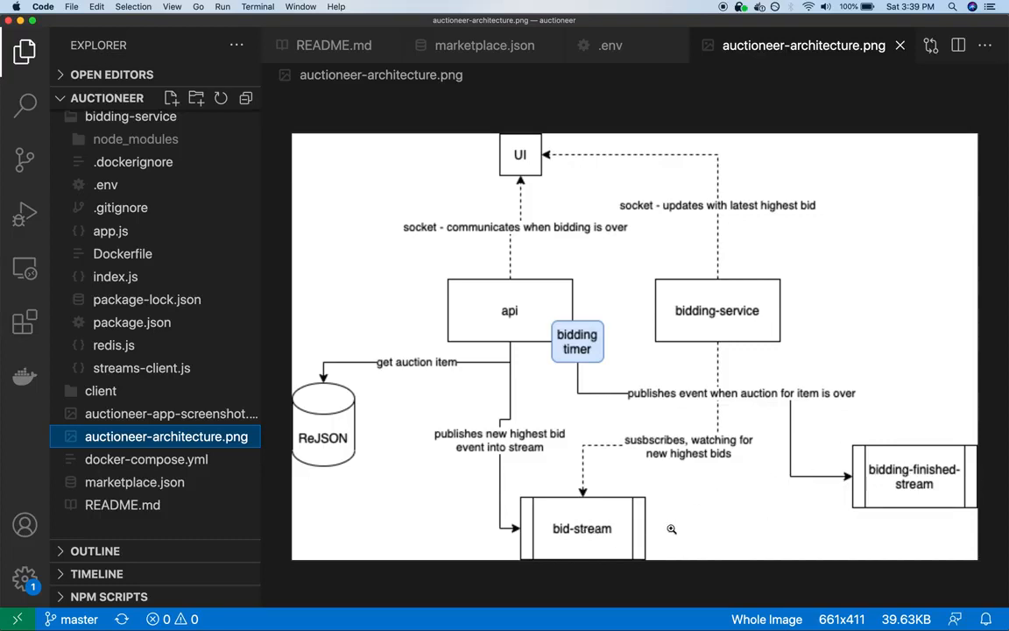
pyautogui.moveTo(876, 342)
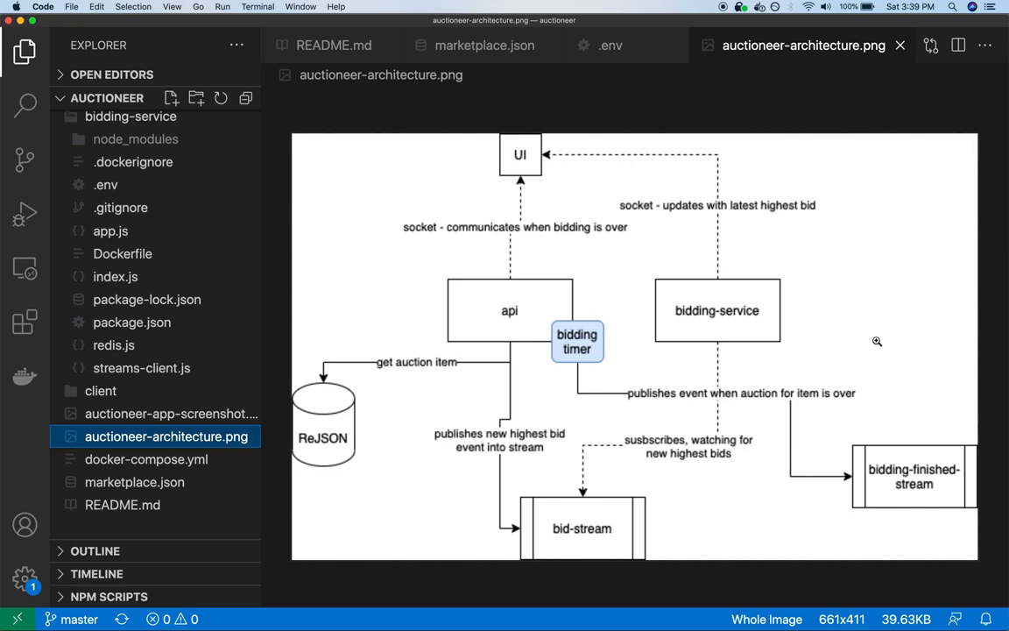
pyautogui.moveTo(757, 249)
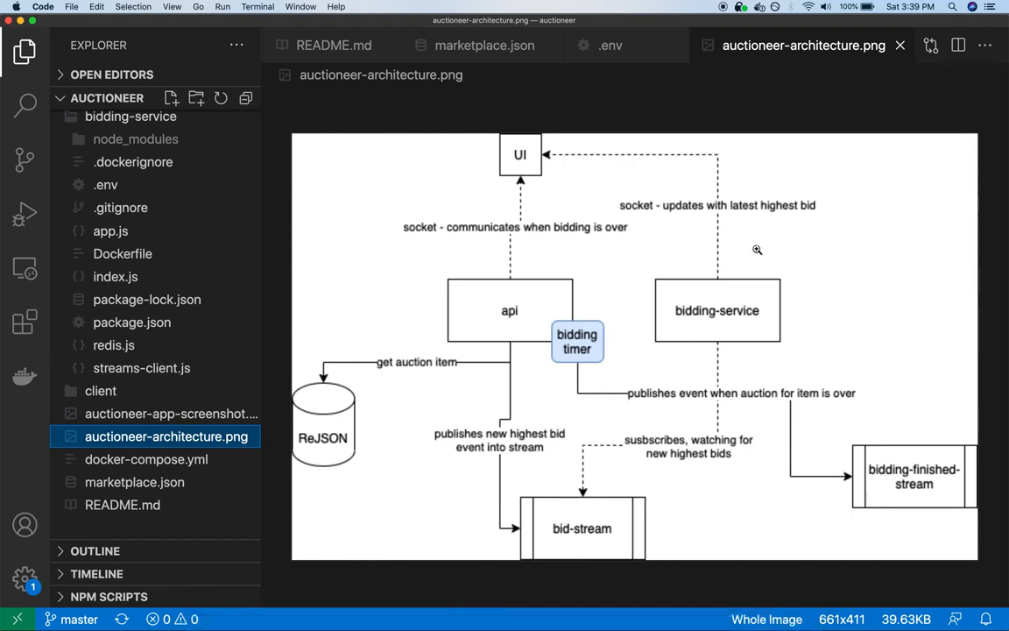
pyautogui.moveTo(809, 235)
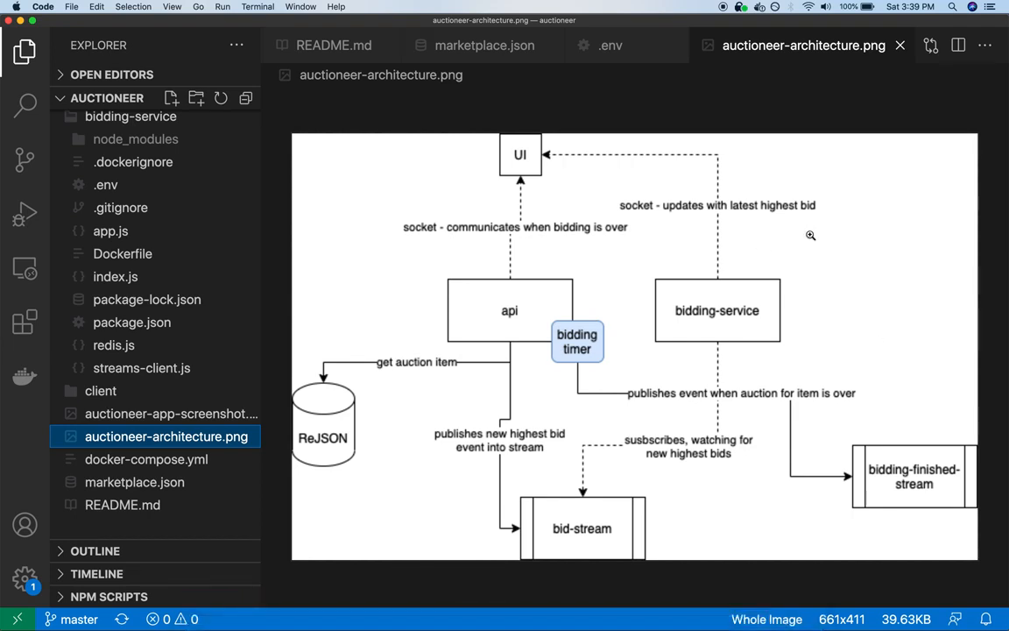
pyautogui.moveTo(753, 107)
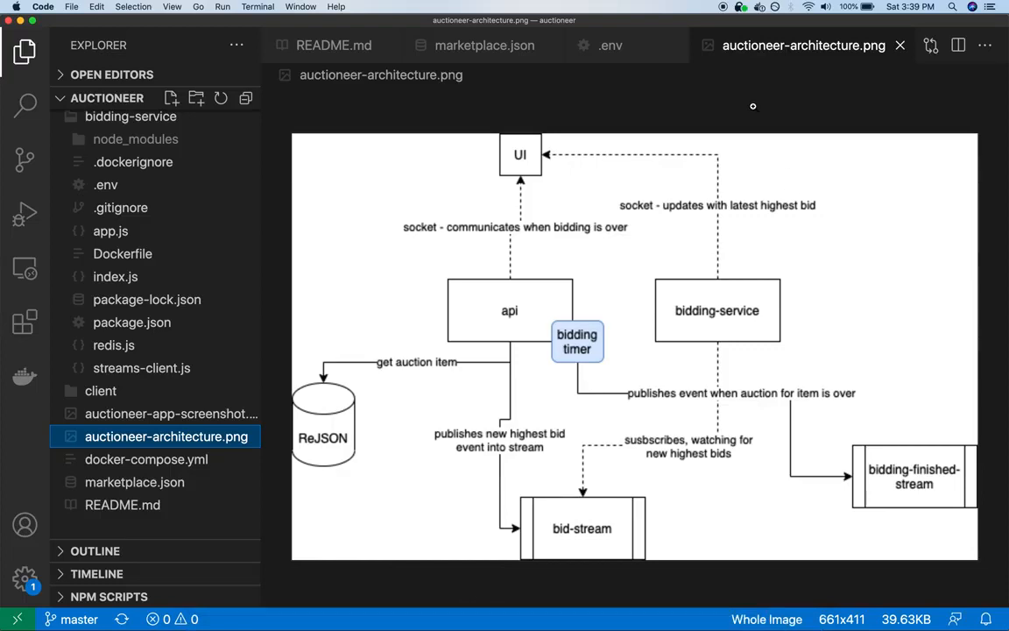
pyautogui.moveTo(722, 11)
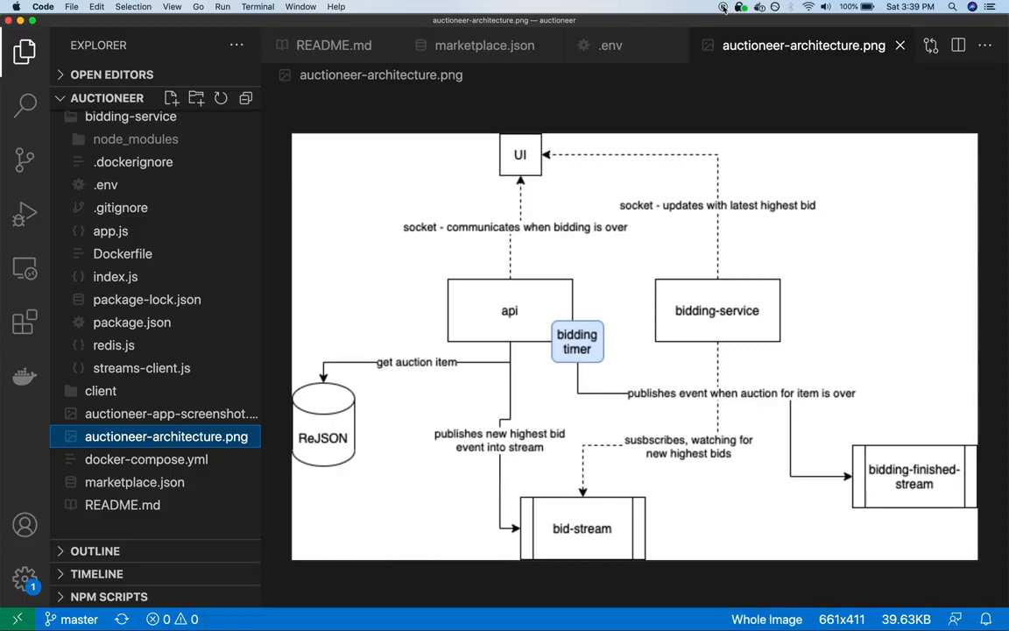